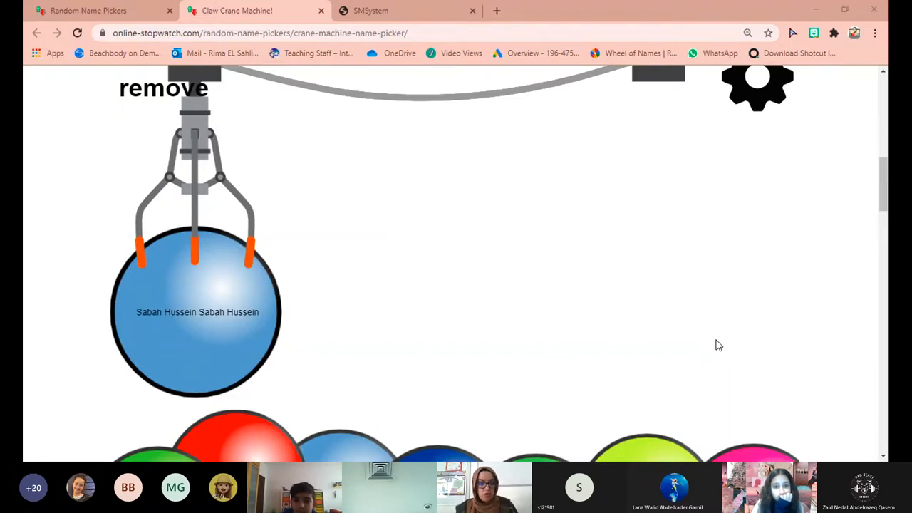
pyautogui.moveTo(730, 358)
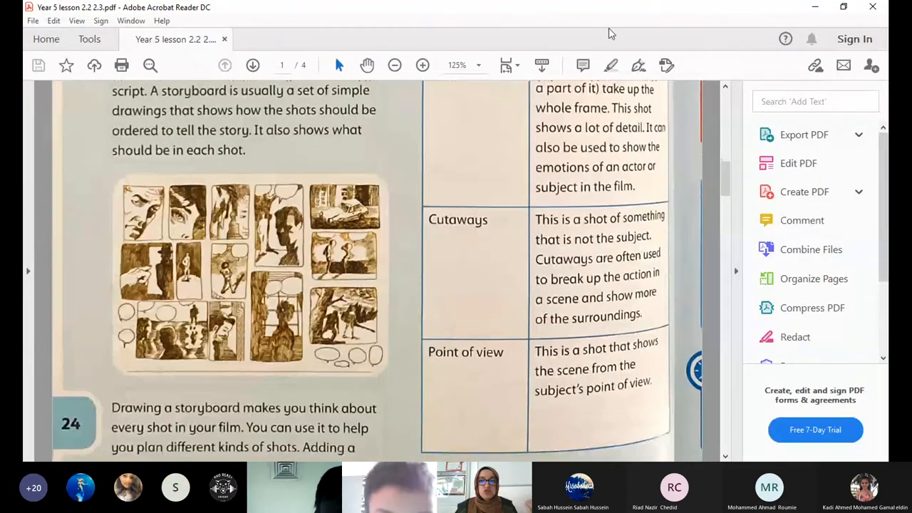
# Outline the page 24 storyboard drawings with a yellow freehand highlighter line
pyautogui.click(611, 65)
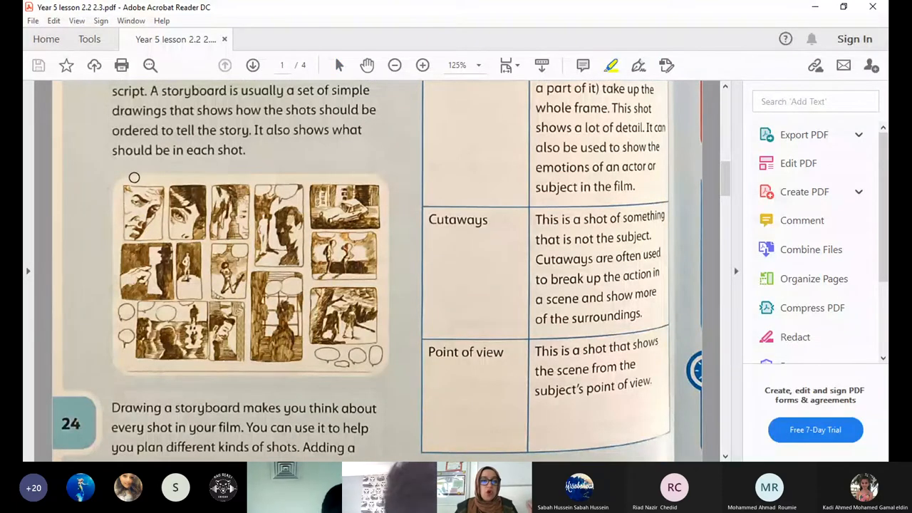
pyautogui.moveTo(134, 177); pyautogui.dragTo(322, 397)
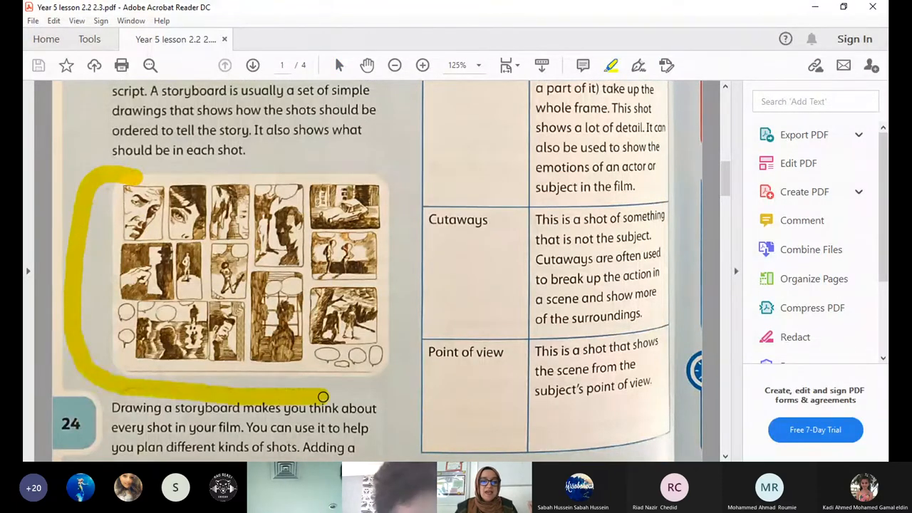
pyautogui.moveTo(323, 397); pyautogui.dragTo(135, 178)
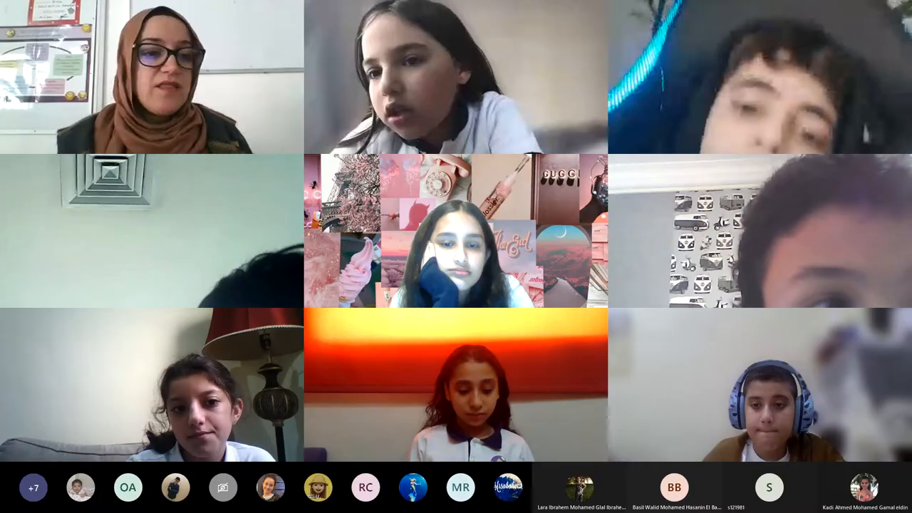
# Bring Shotcut's empty untitled project into view, then go back to File Explorer
pyautogui.click(325, 450)
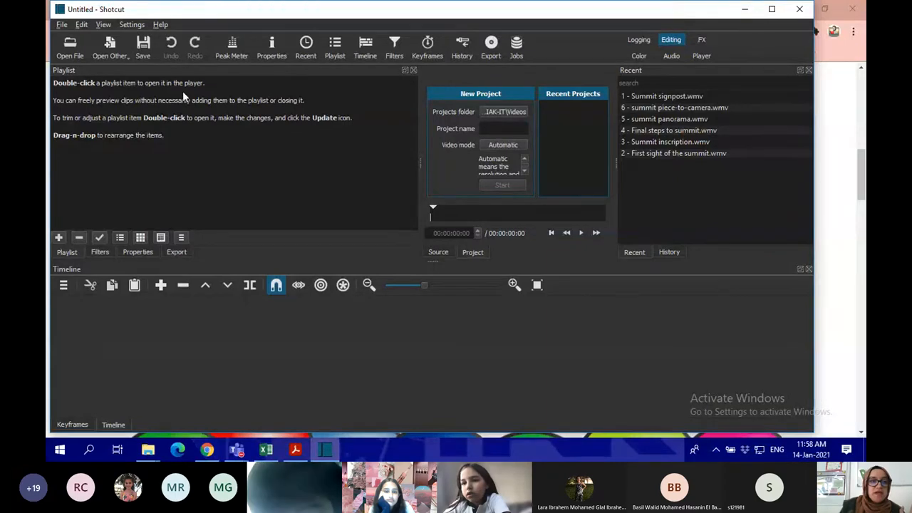
pyautogui.moveTo(424, 342)
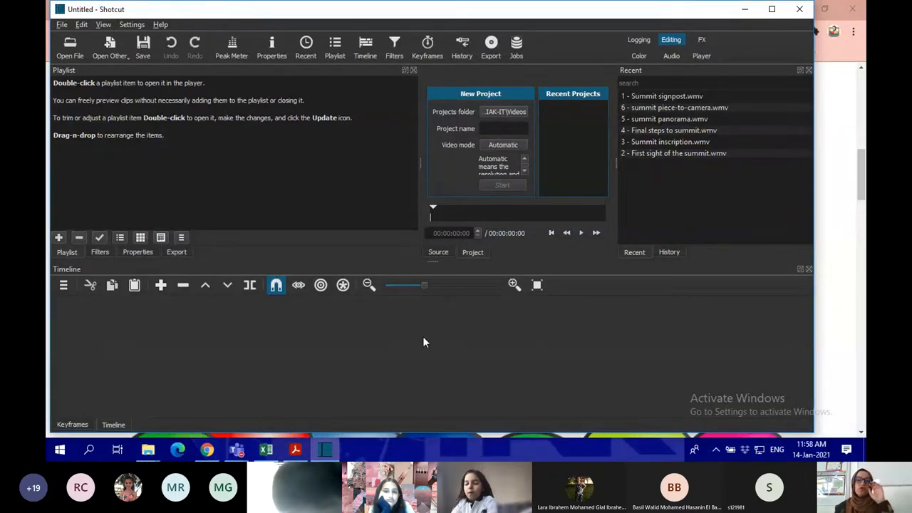
pyautogui.moveTo(376, 236)
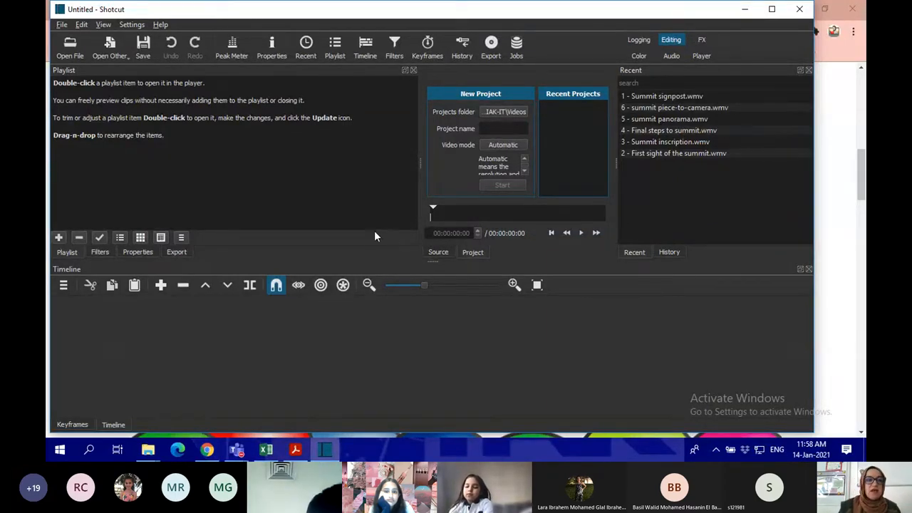
pyautogui.moveTo(661, 153)
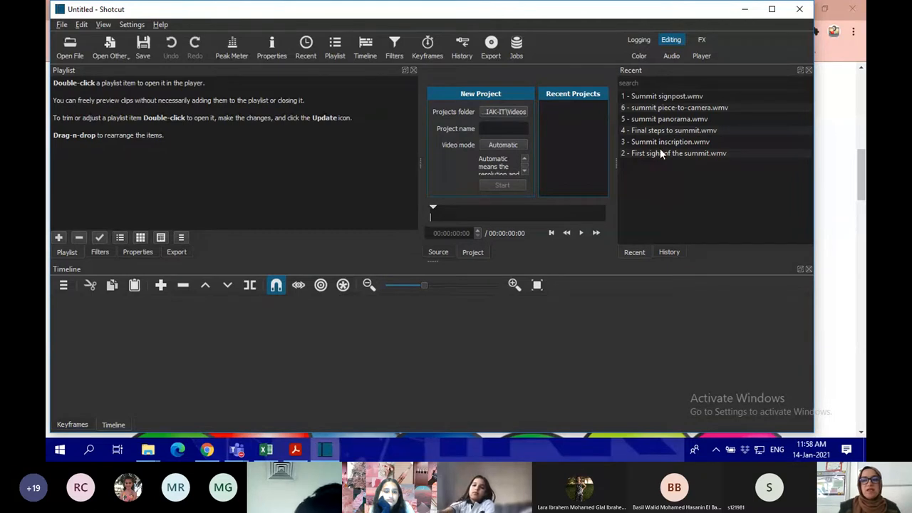
pyautogui.moveTo(157, 126)
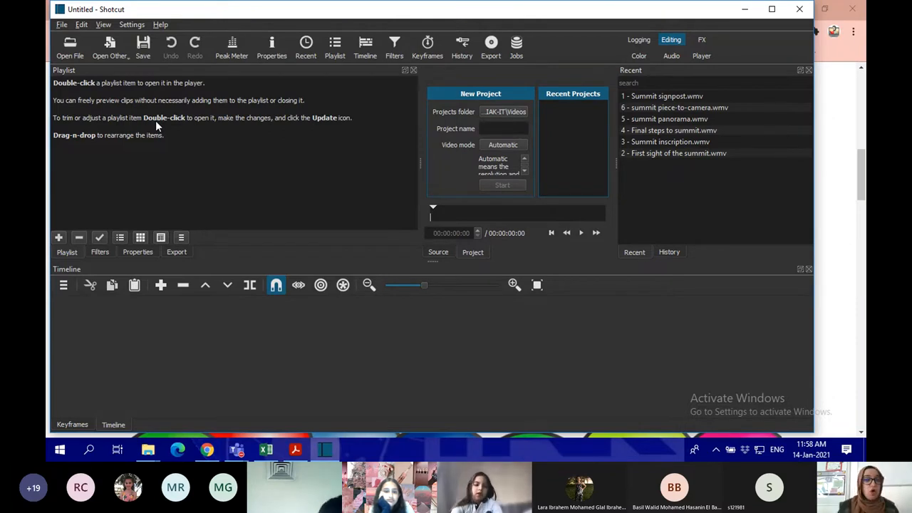
pyautogui.moveTo(255, 145)
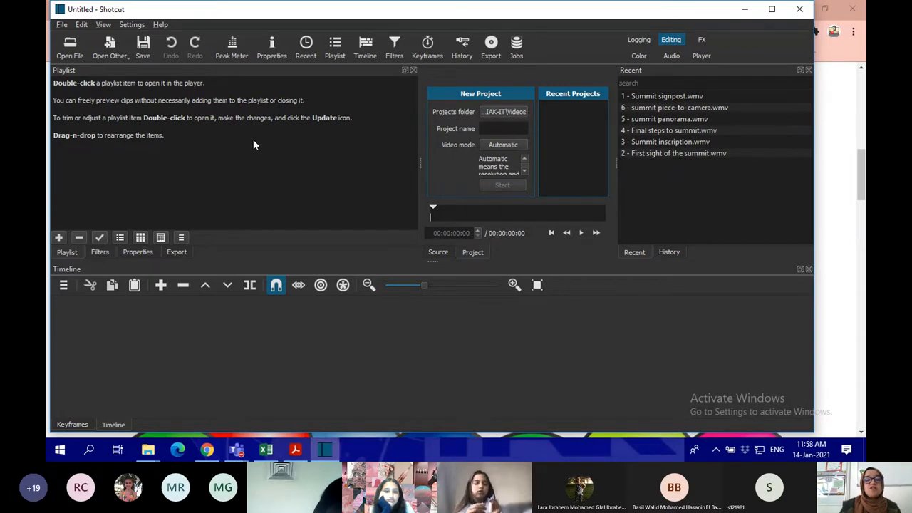
pyautogui.moveTo(276, 352)
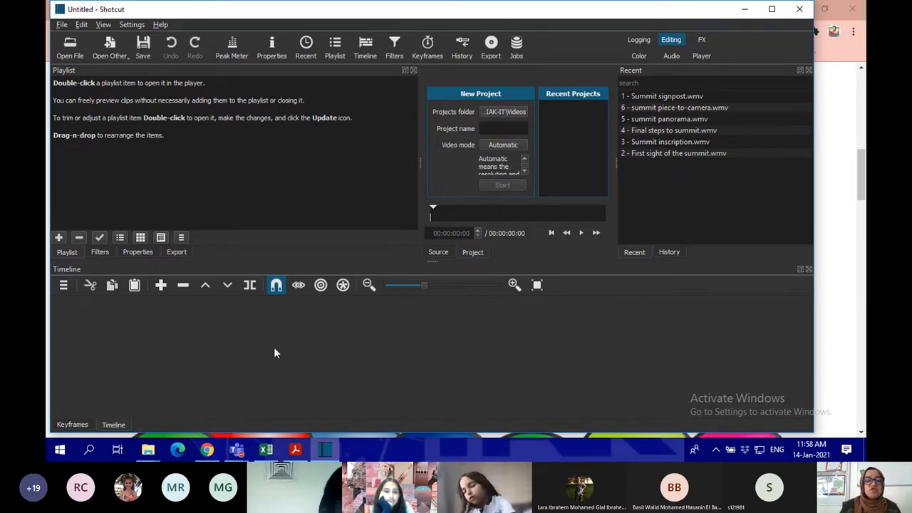
pyautogui.click(207, 450)
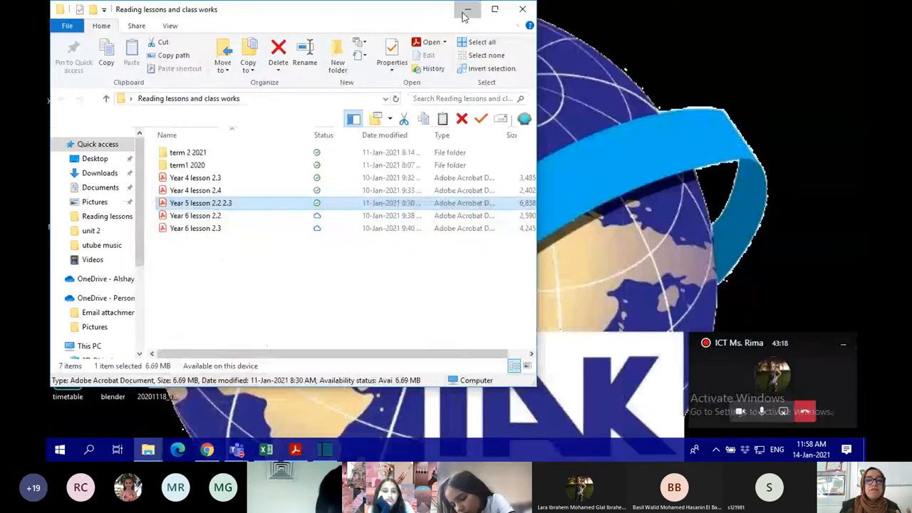
# Open the 'year 5 videos unit 2 111' folder, select all six summit clips, and return to Shotcut
pyautogui.click(468, 10)
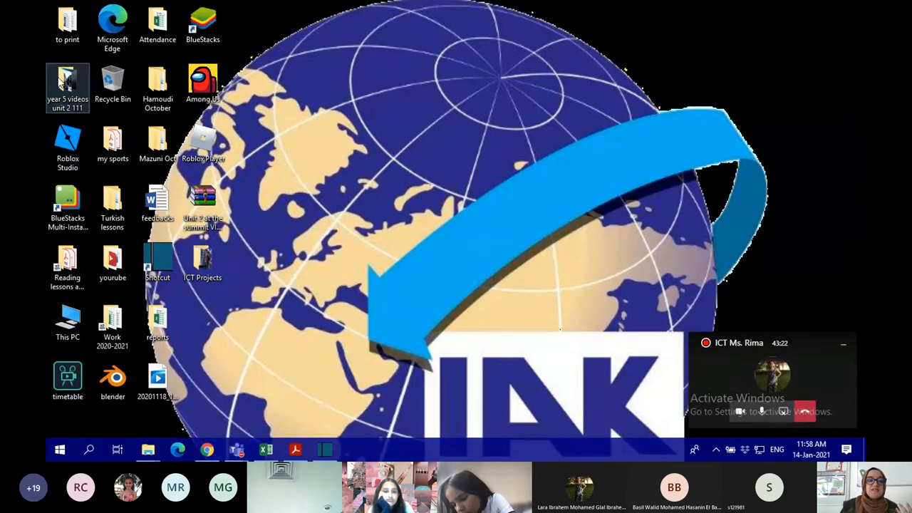
pyautogui.doubleClick(67, 80)
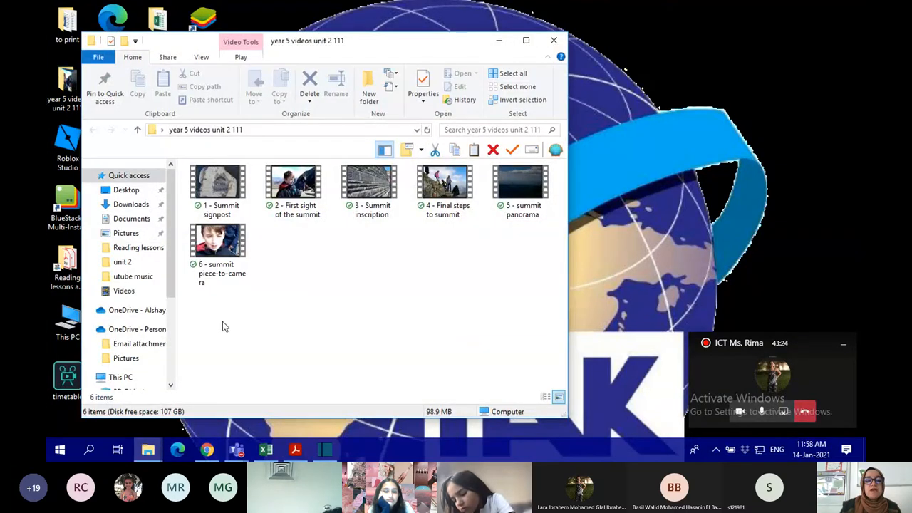
pyautogui.moveTo(199, 312)
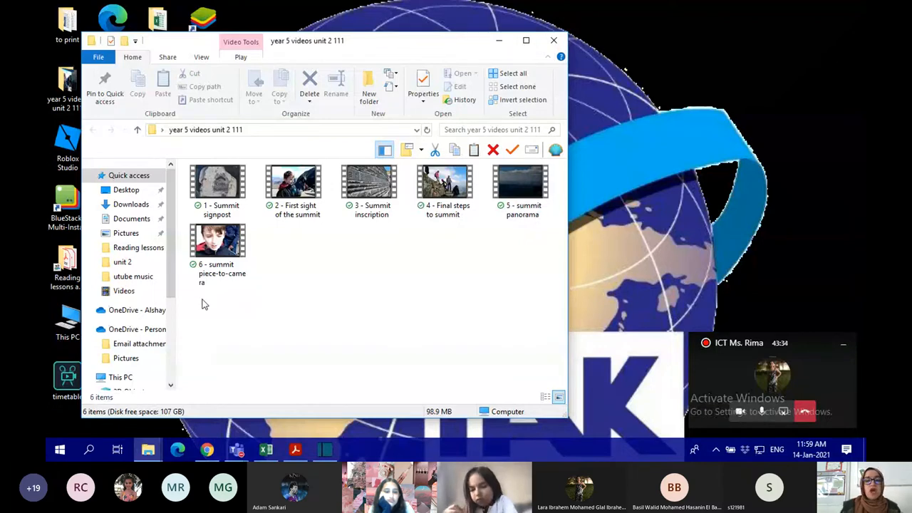
pyautogui.moveTo(199, 318)
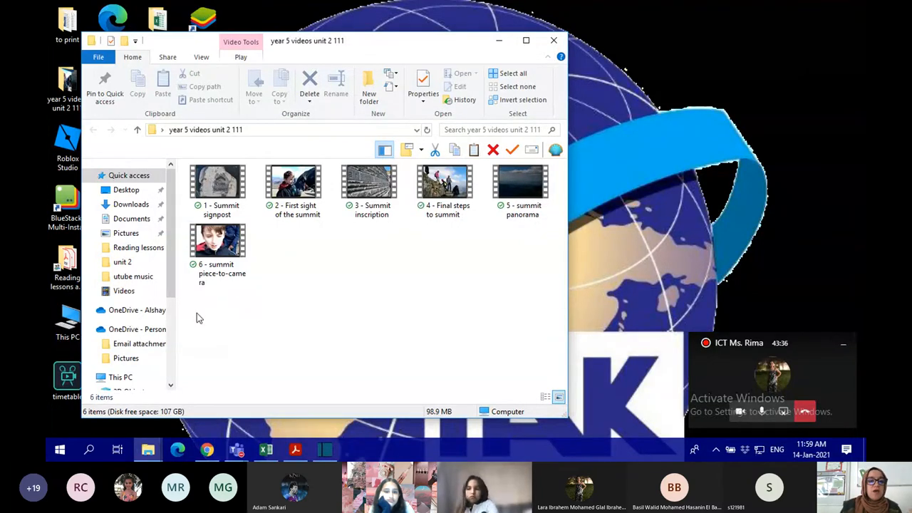
pyautogui.click(513, 72)
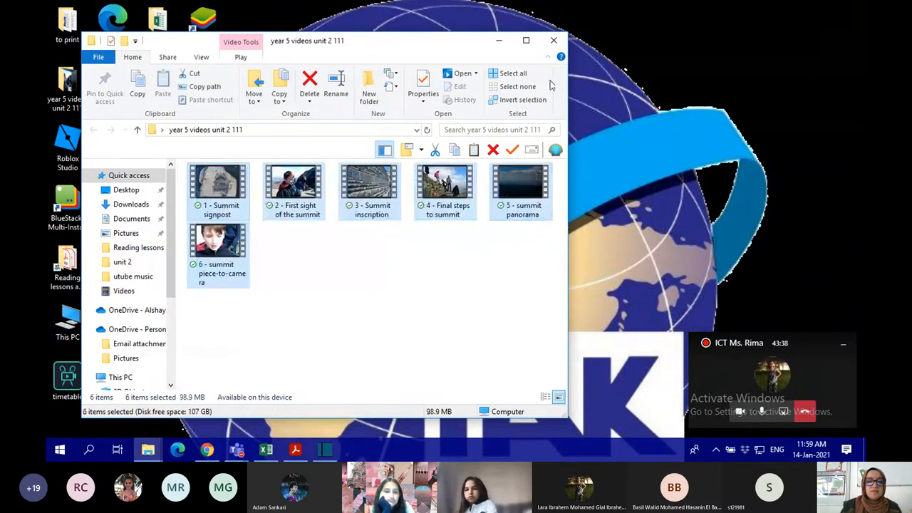
pyautogui.click(554, 39)
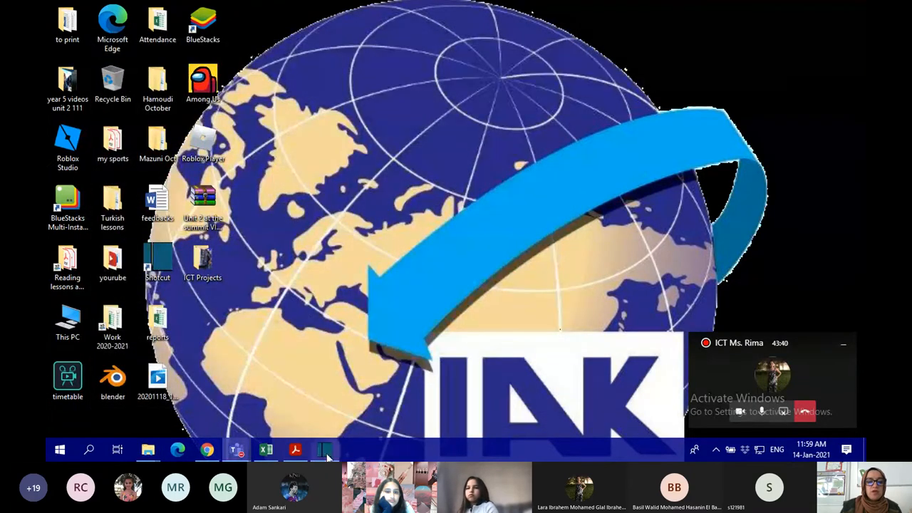
pyautogui.click(323, 450)
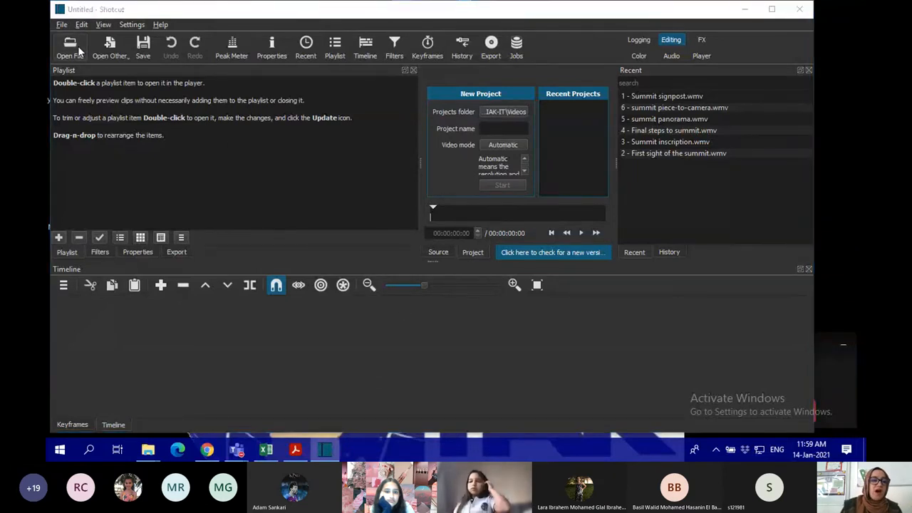
# Open all six selected summit video files into Shotcut's playlist
pyautogui.click(70, 48)
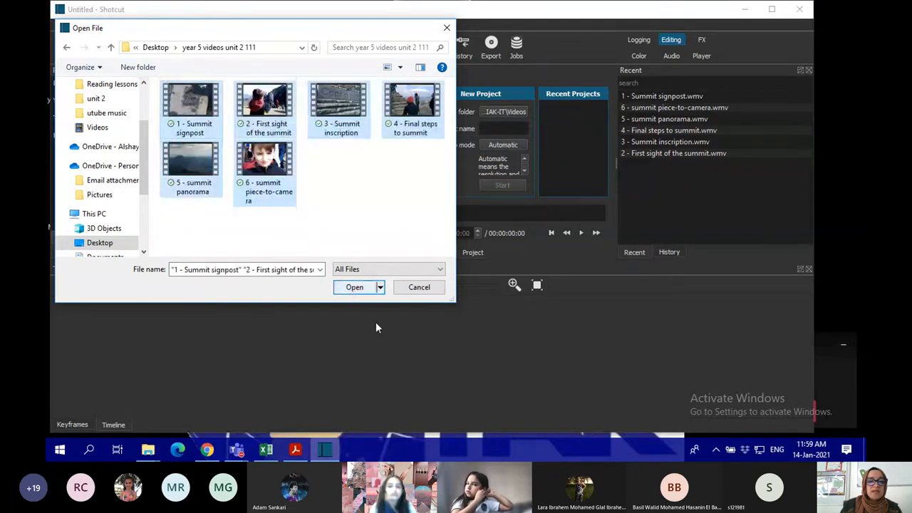
pyautogui.click(355, 287)
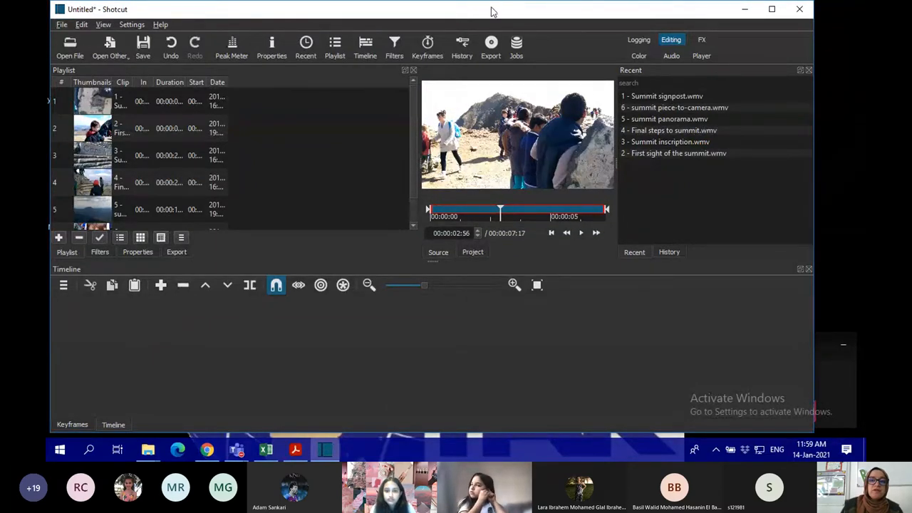
pyautogui.moveTo(237, 450)
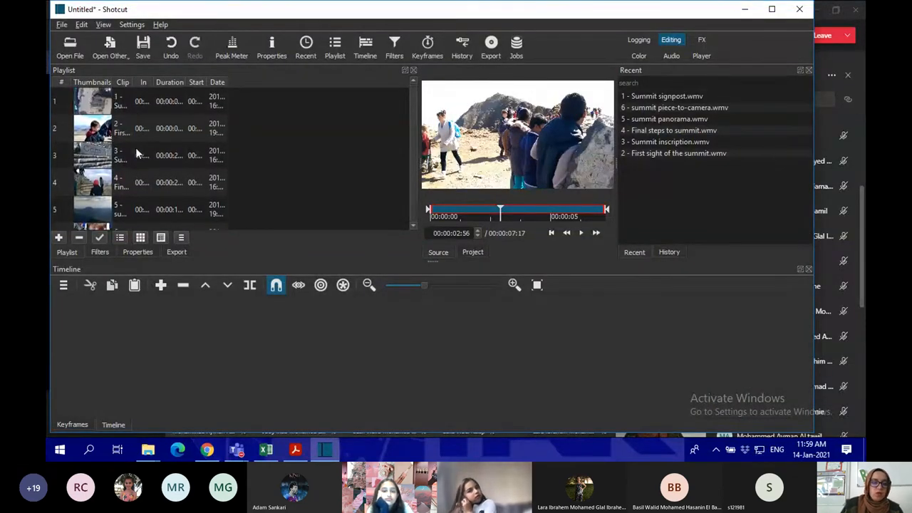
pyautogui.scroll(-3)
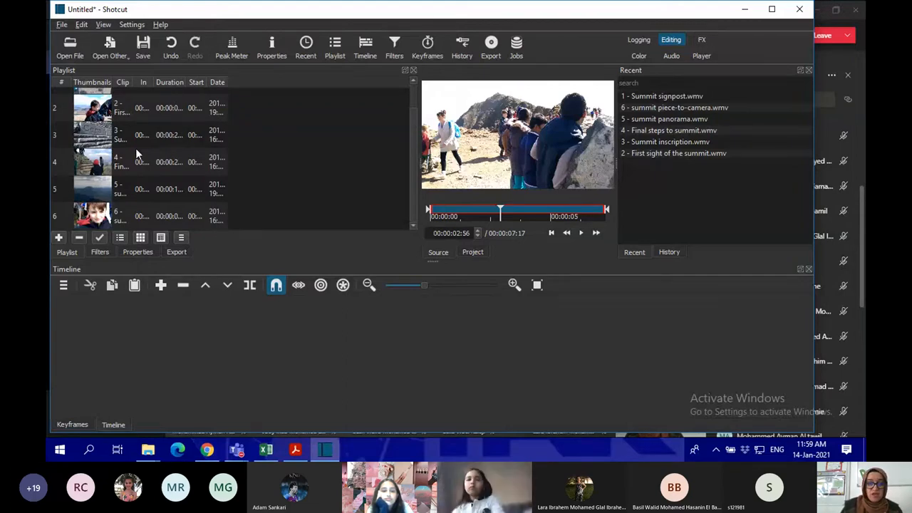
pyautogui.moveTo(217, 178)
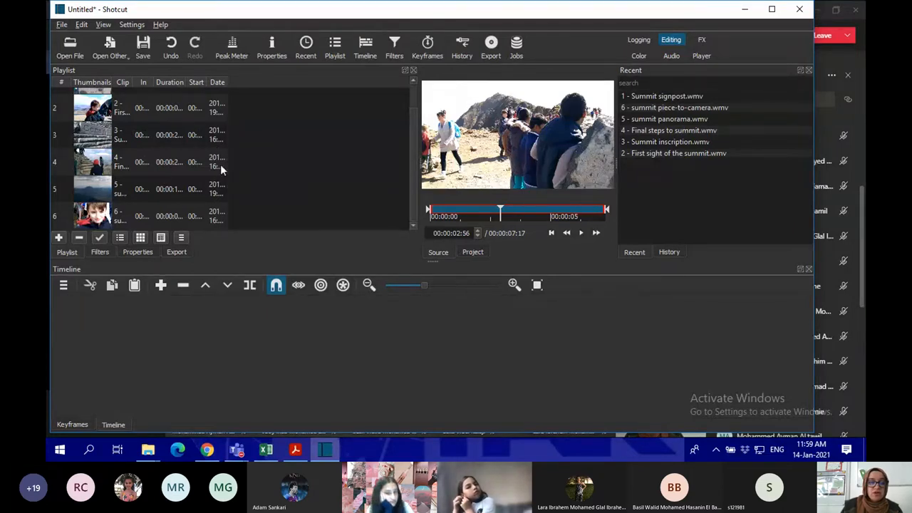
pyautogui.moveTo(119, 191)
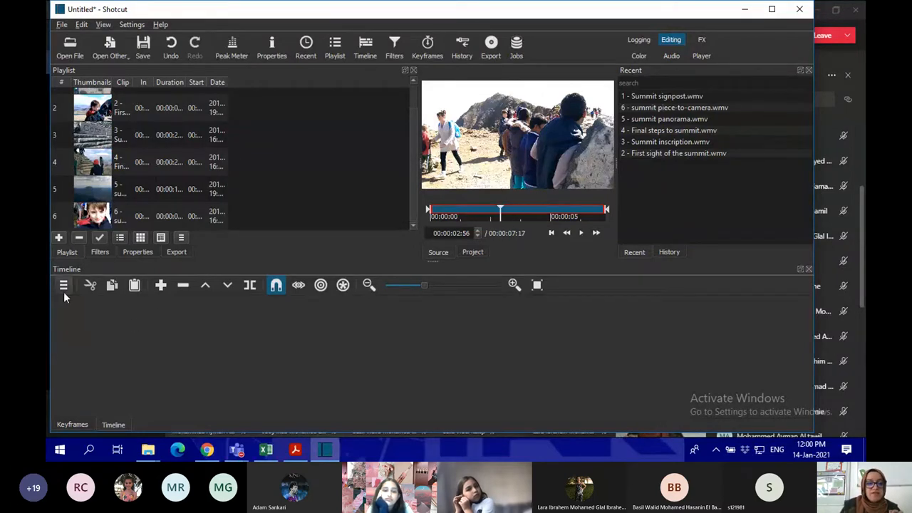
pyautogui.moveTo(90, 312)
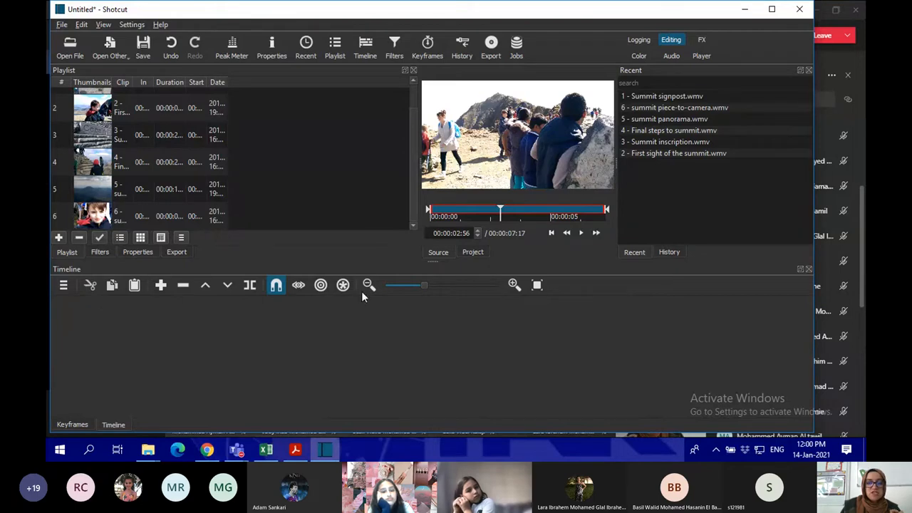
pyautogui.moveTo(374, 300)
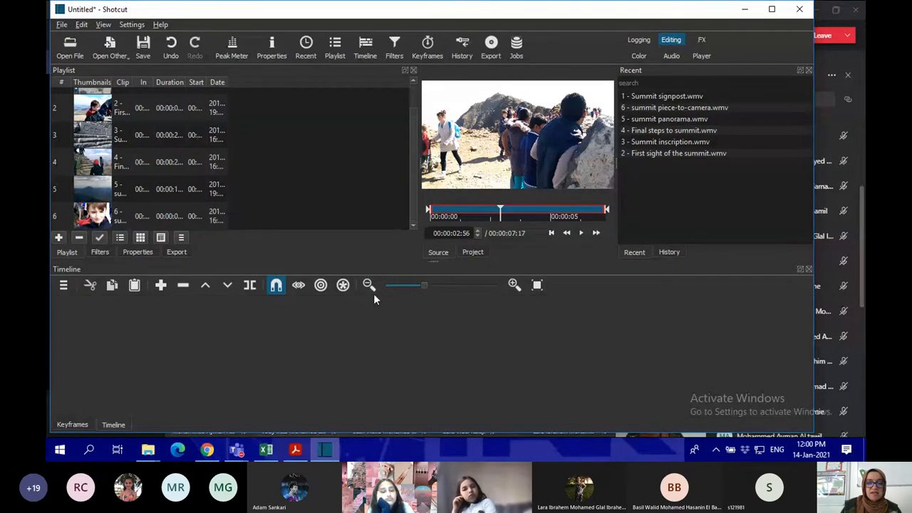
pyautogui.moveTo(182, 370)
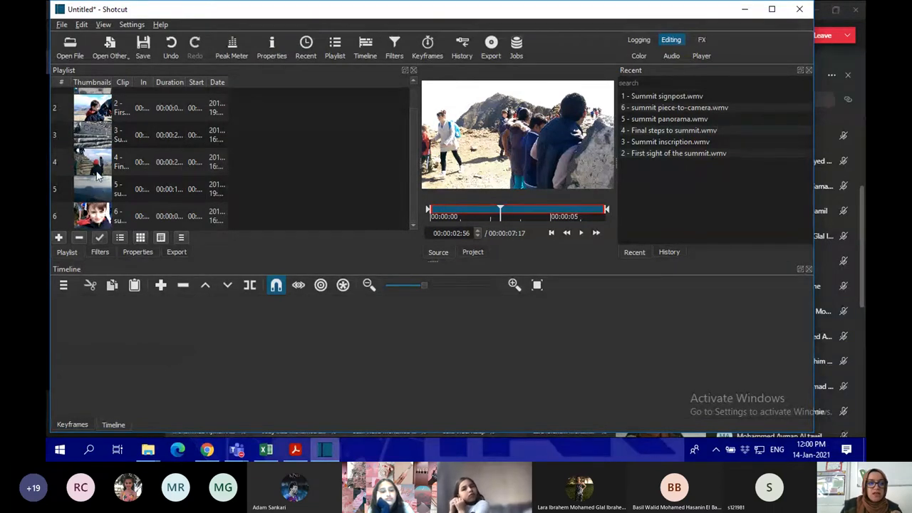
pyautogui.scroll(3)
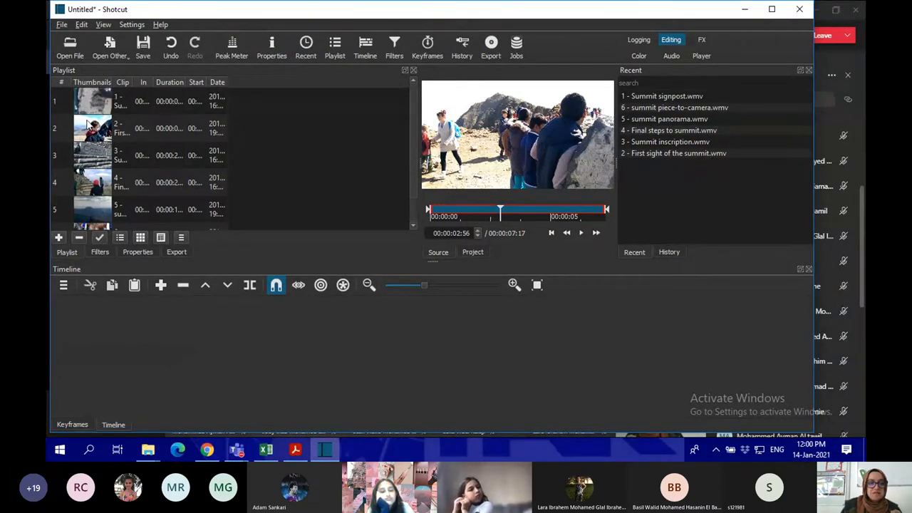
pyautogui.scroll(-3)
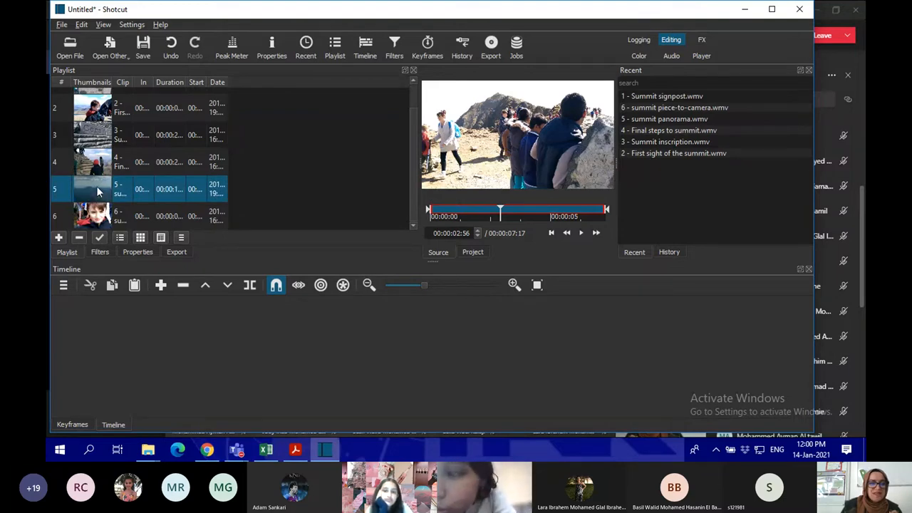
# Place the summit panorama clip on track V1 and pick the summit inscription clip
pyautogui.moveTo(93, 189); pyautogui.dragTo(135, 289)
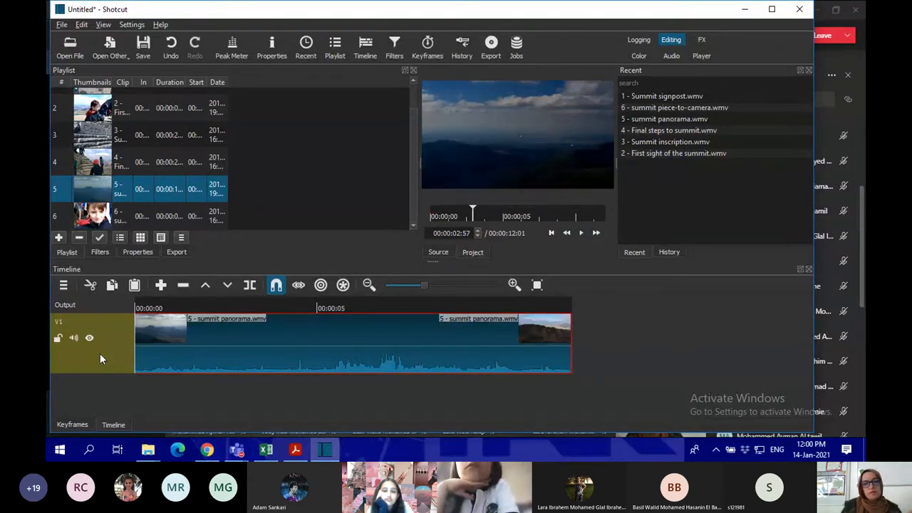
pyautogui.moveTo(111, 327)
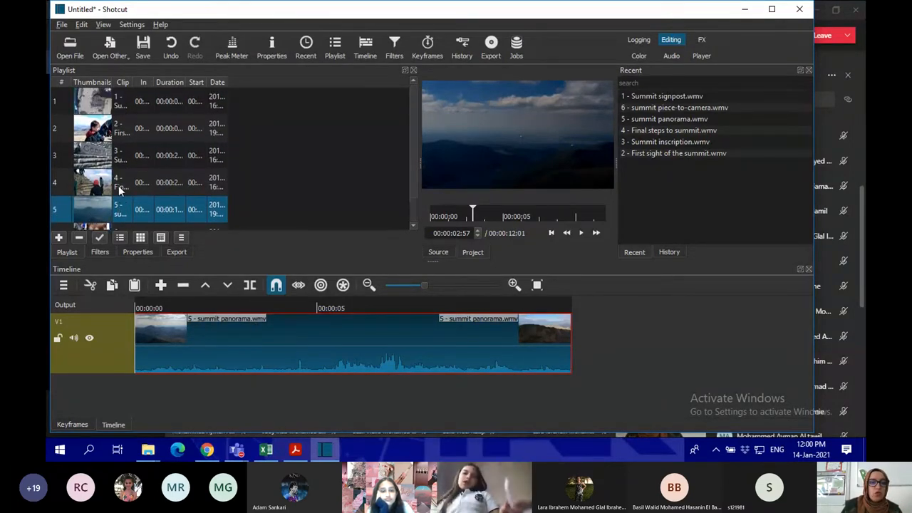
pyautogui.scroll(-3)
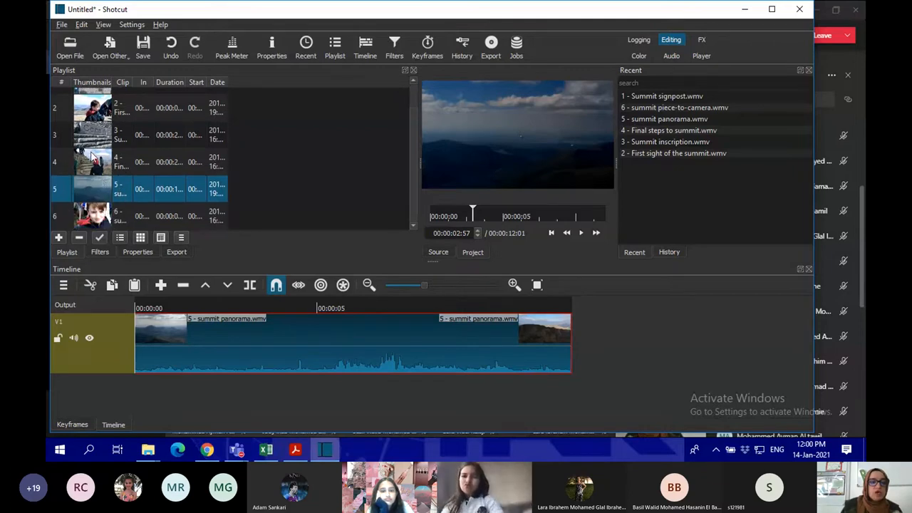
pyautogui.moveTo(416, 323)
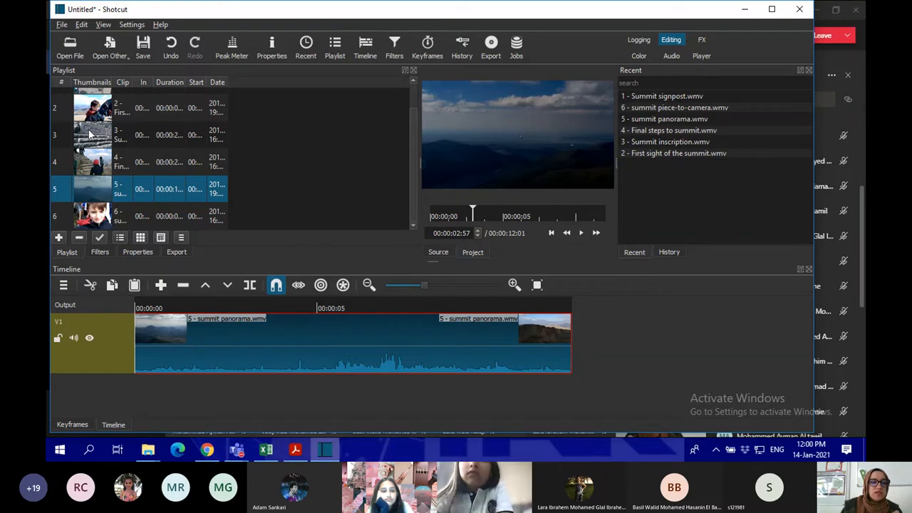
pyautogui.click(93, 135)
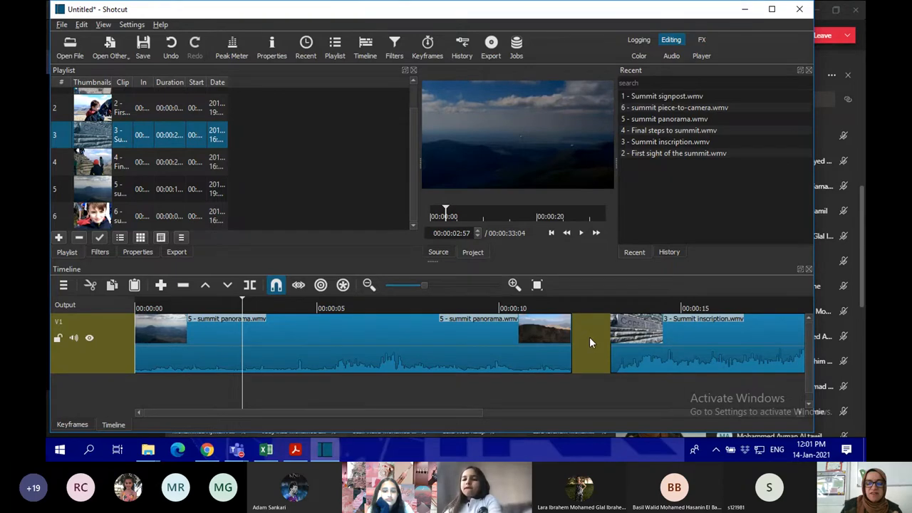
# Preview the timeline sequence, then add the First sight clip to the timeline
pyautogui.click(581, 232)
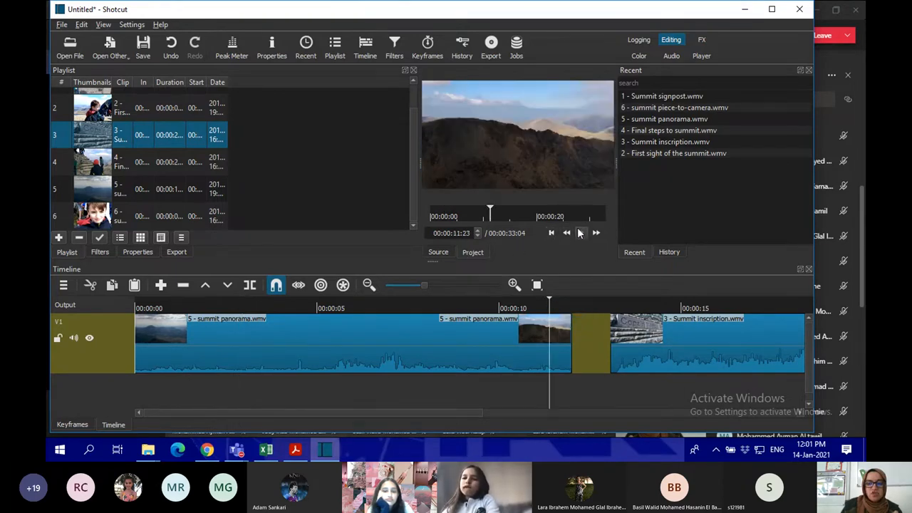
pyautogui.click(581, 232)
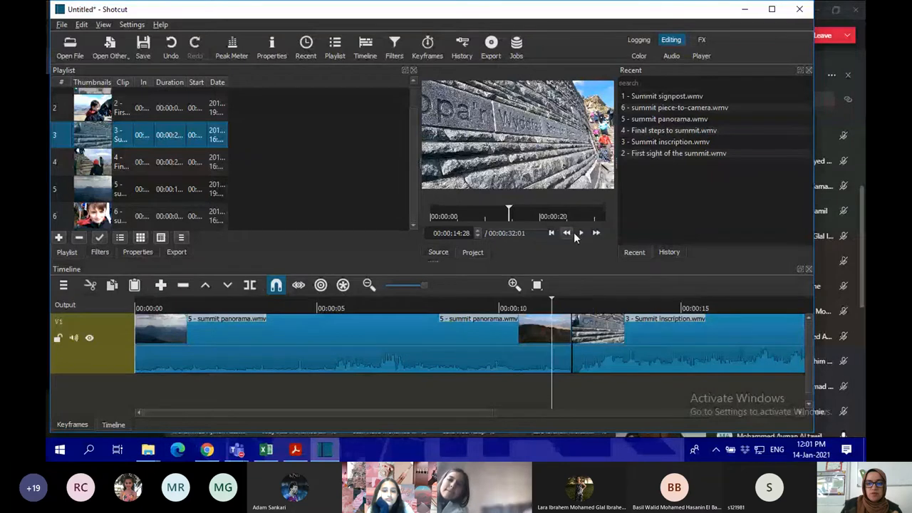
pyautogui.click(581, 233)
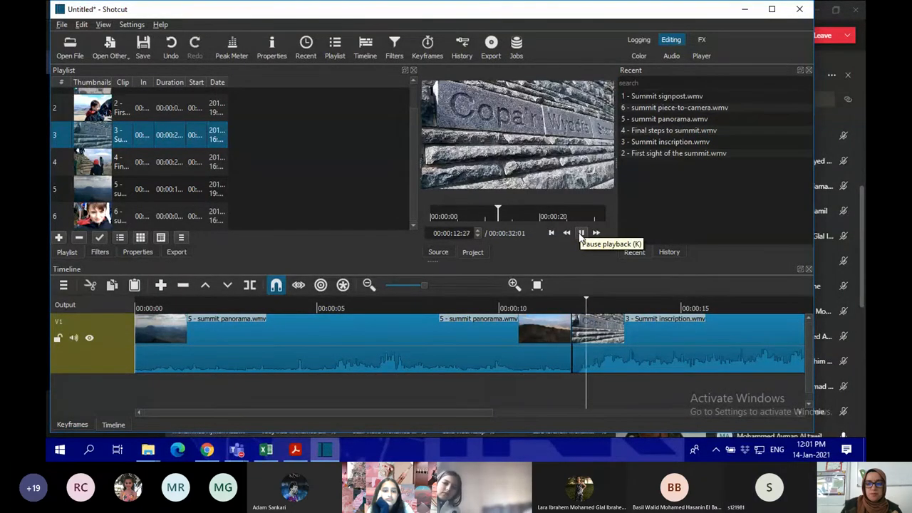
pyautogui.click(581, 233)
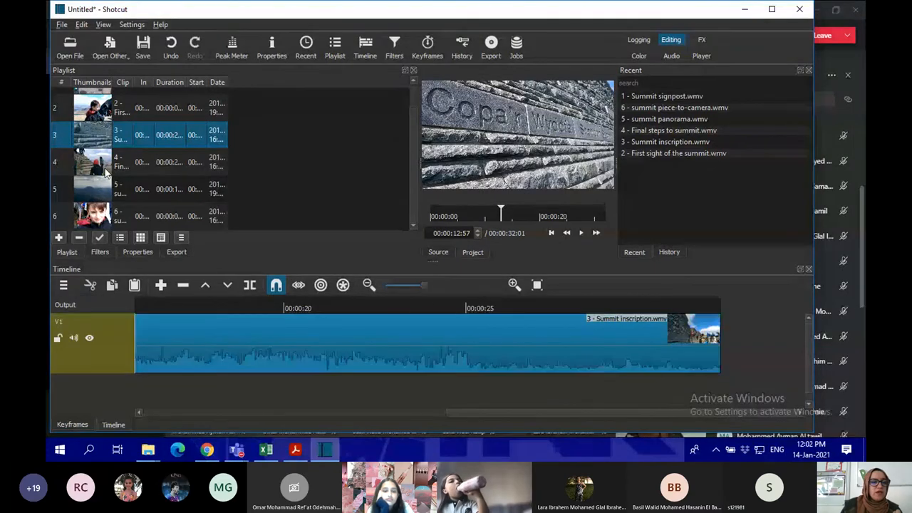
pyautogui.click(93, 163)
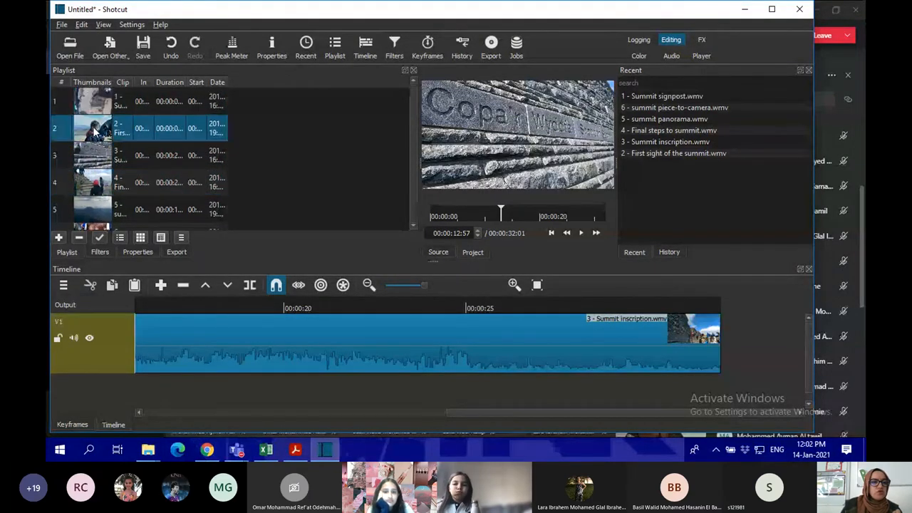
pyautogui.moveTo(93, 128); pyautogui.dragTo(748, 353)
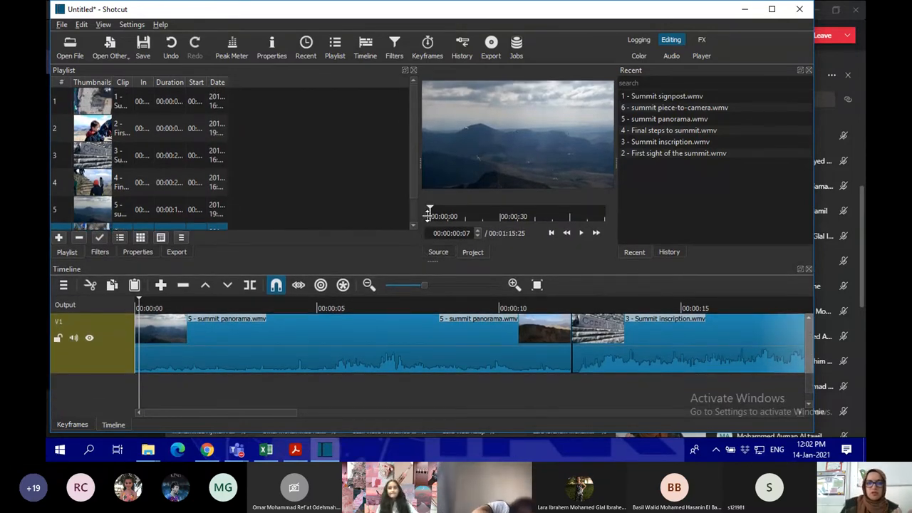
# Check the History list, return to Recent, and play the whole sequence to its end
pyautogui.click(669, 252)
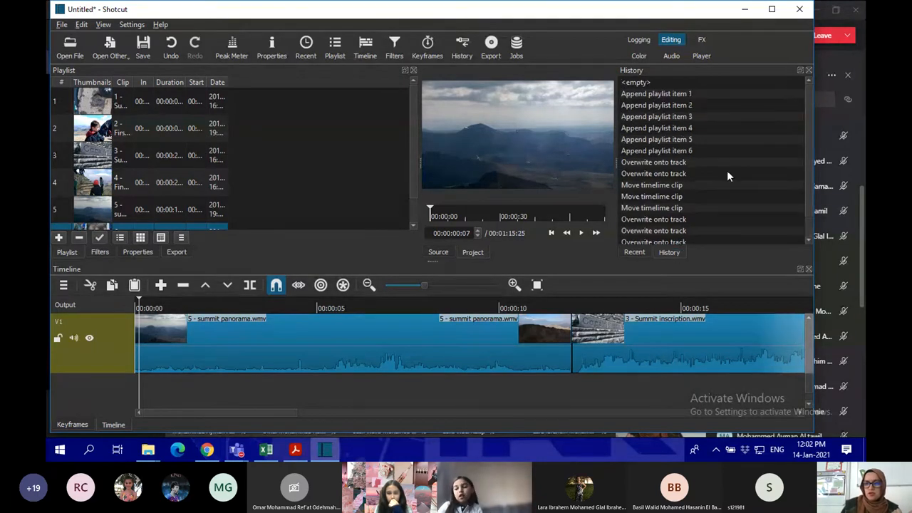
pyautogui.click(634, 252)
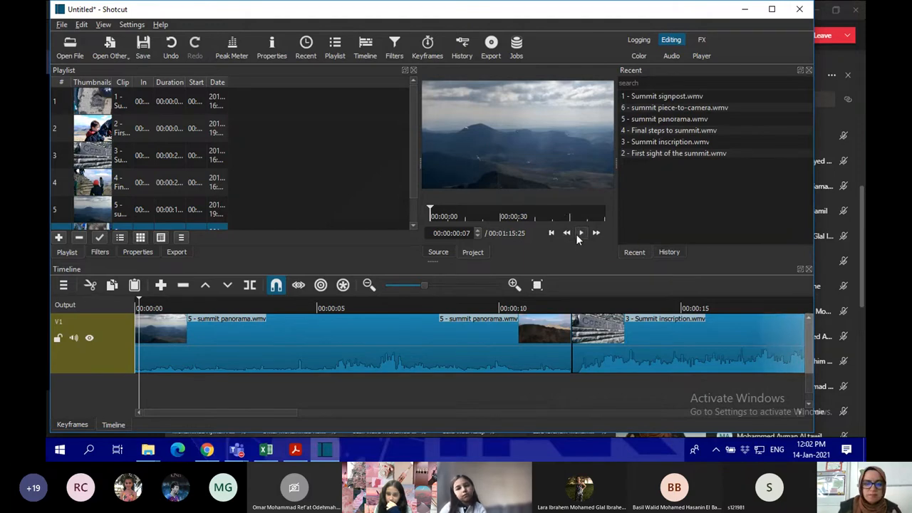
pyautogui.click(581, 233)
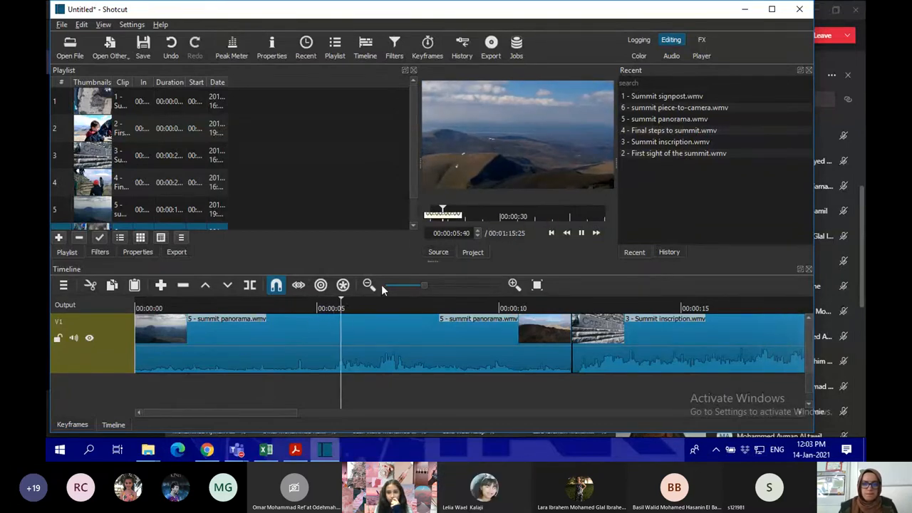
pyautogui.click(371, 308)
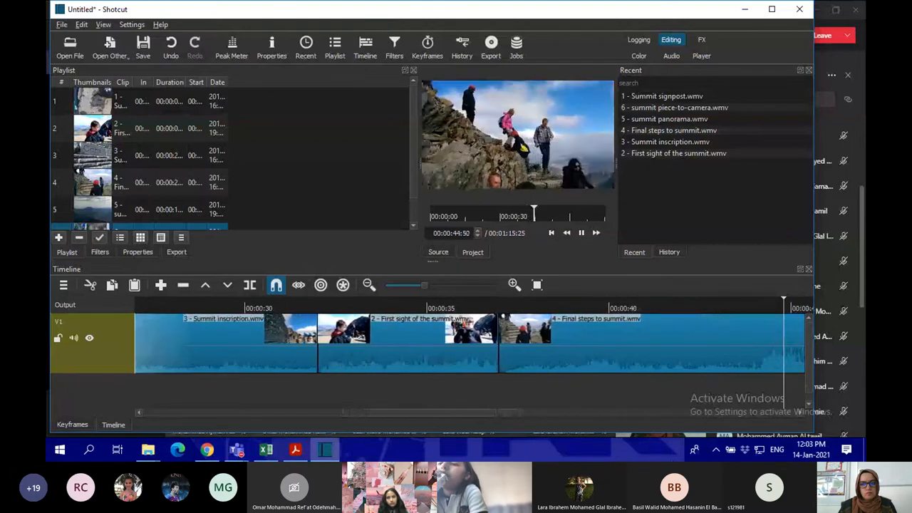
pyautogui.click(581, 232)
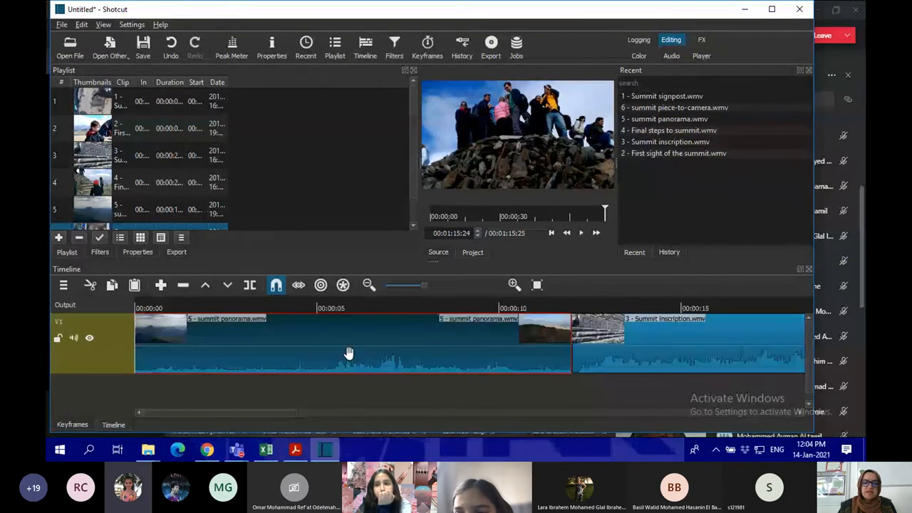
pyautogui.moveTo(262, 403)
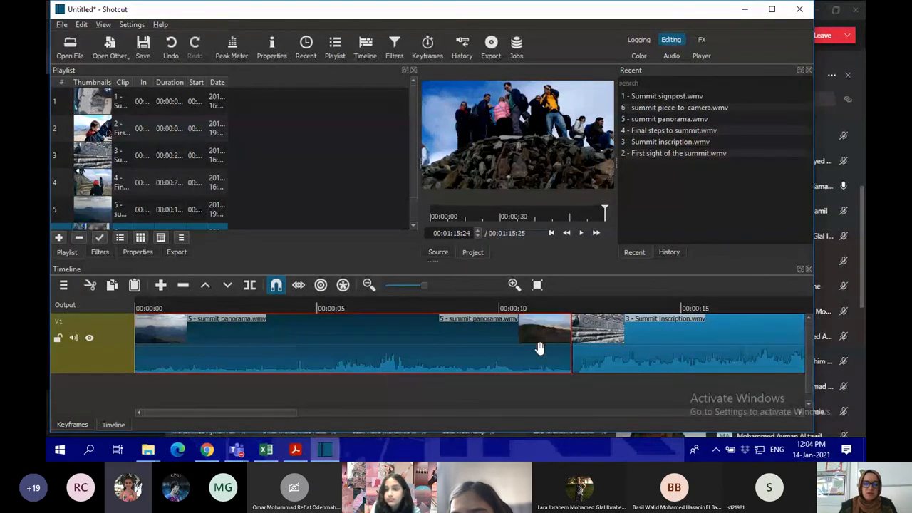
pyautogui.moveTo(599, 371)
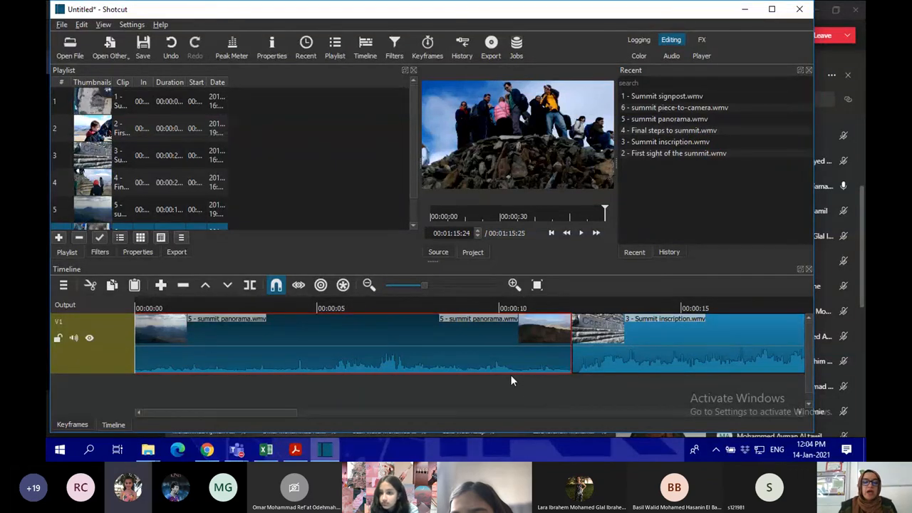
pyautogui.moveTo(513, 370)
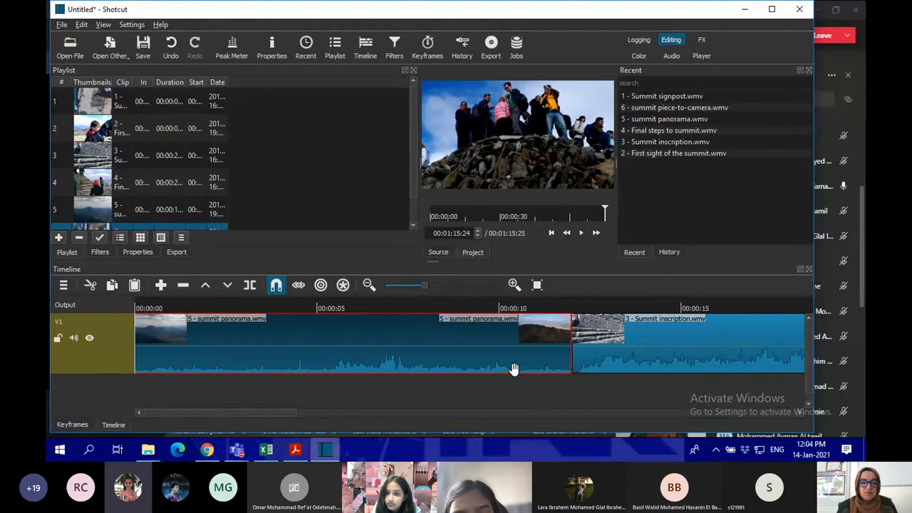
# Select the summit panorama clip and trim its end down to about five seconds
pyautogui.click(617, 346)
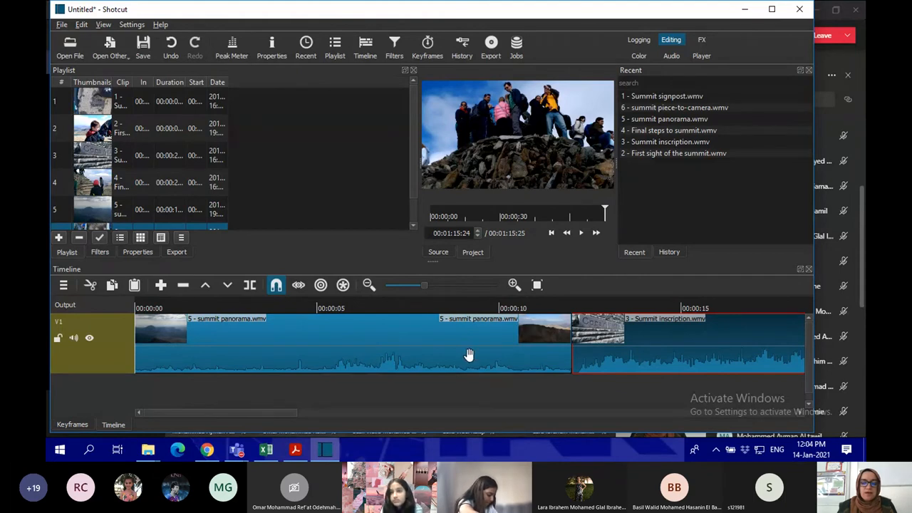
pyautogui.moveTo(397, 344)
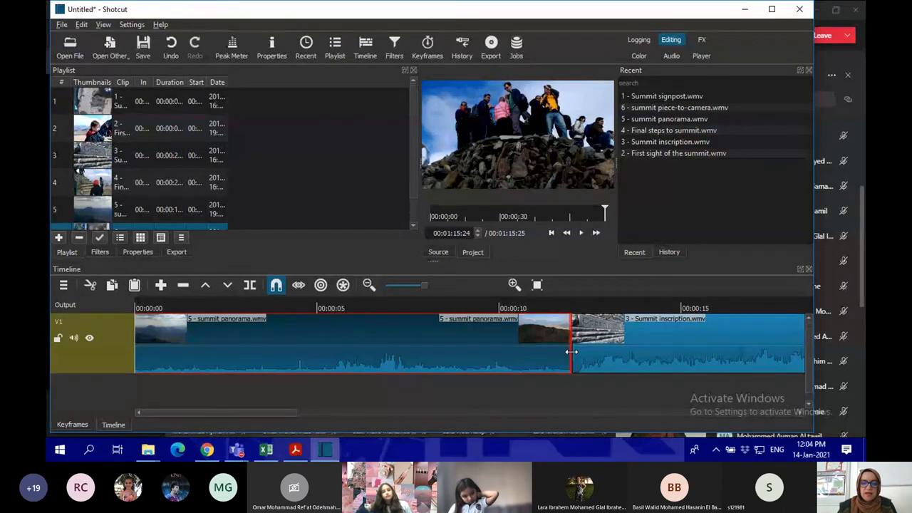
pyautogui.moveTo(572, 352); pyautogui.dragTo(534, 356)
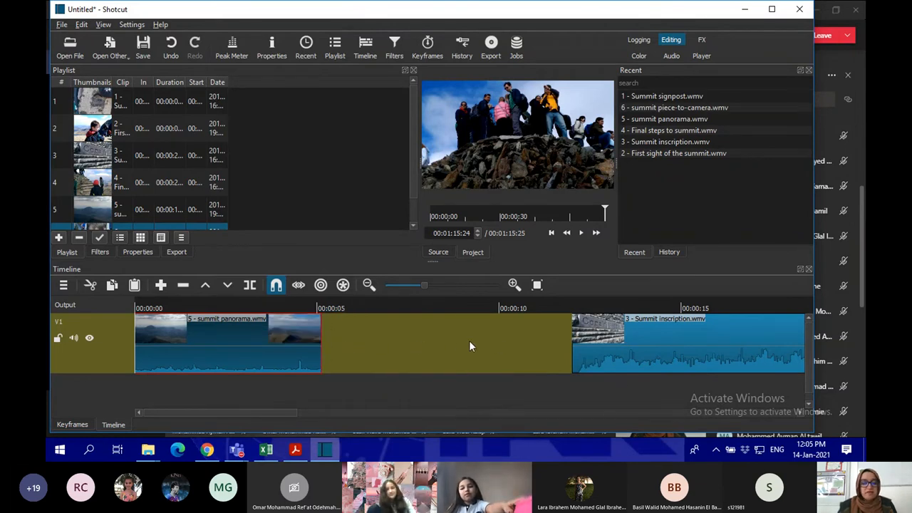
pyautogui.moveTo(457, 348)
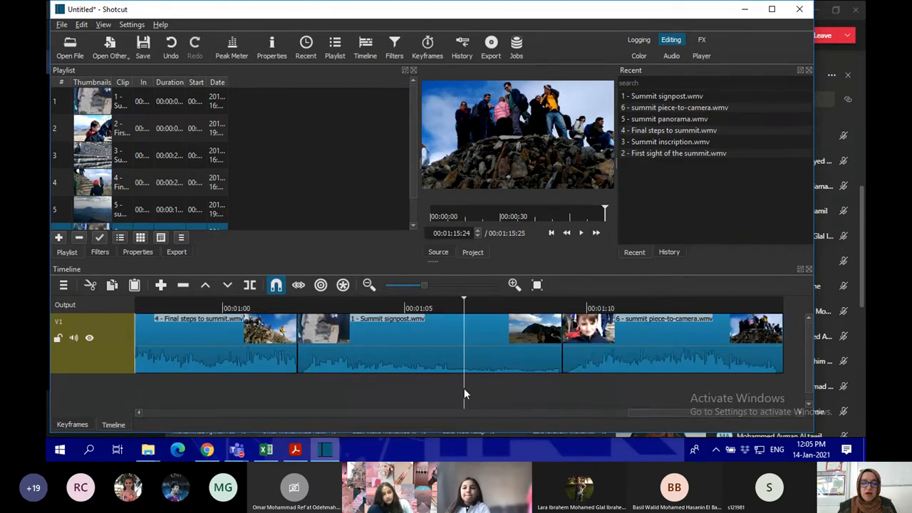
# Butt the Summit inscription clip against the trimmed panorama clip, testing edge trims and restoring them
pyautogui.hscroll(-3)
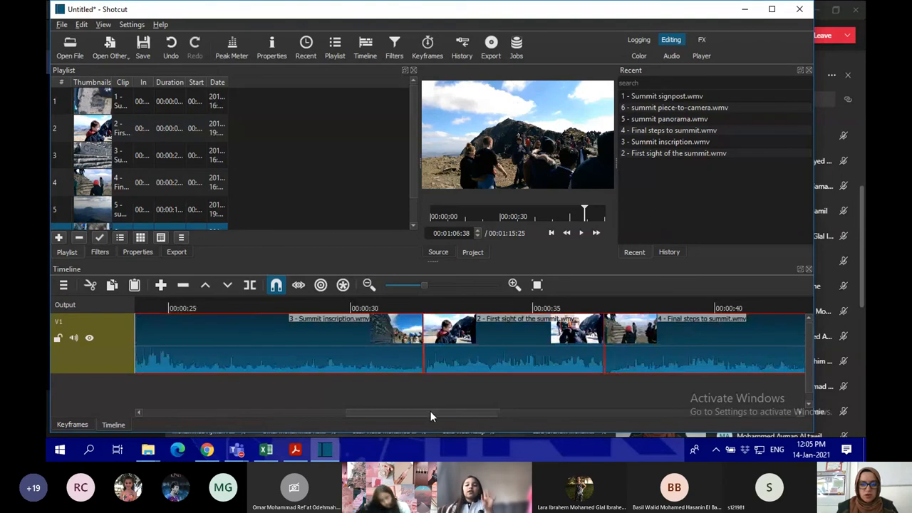
pyautogui.hscroll(-3)
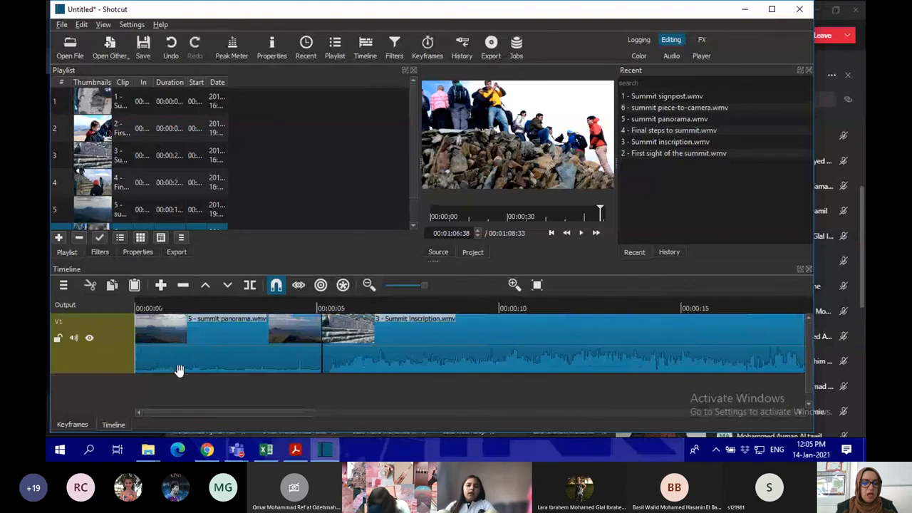
pyautogui.moveTo(515, 356)
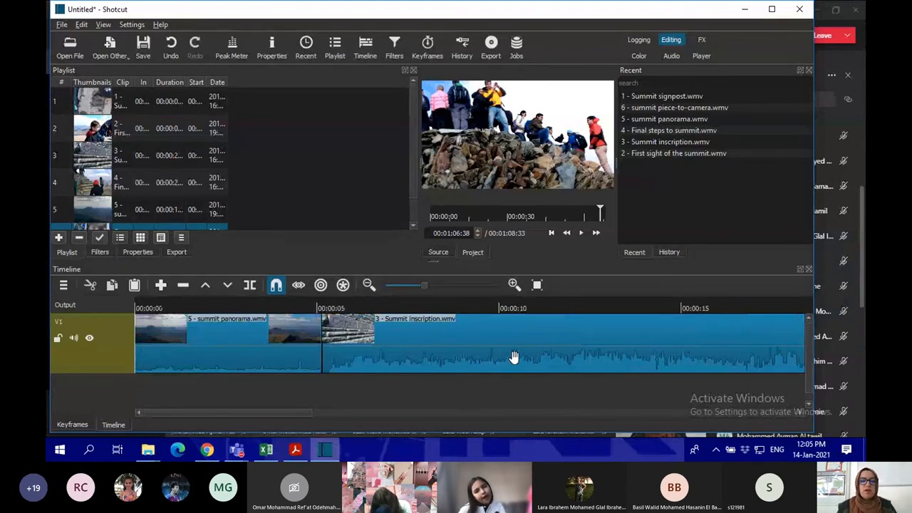
pyautogui.moveTo(522, 370)
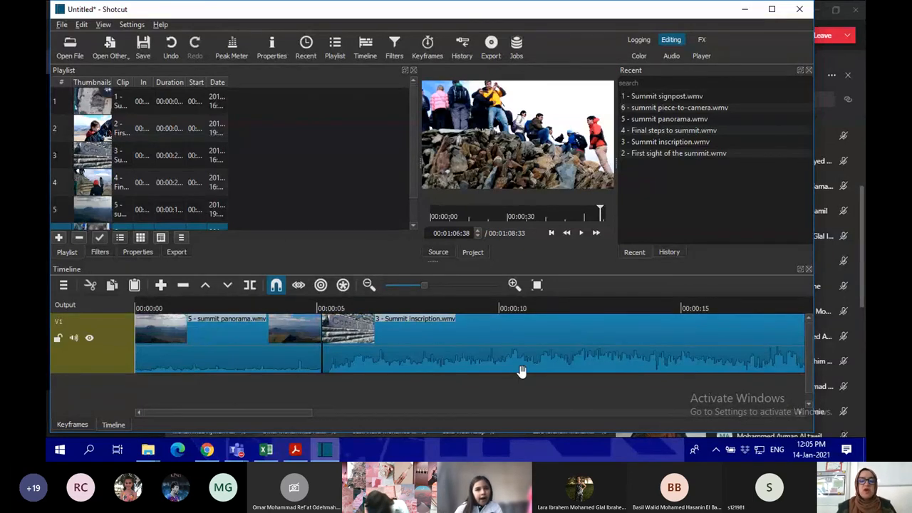
pyautogui.moveTo(675, 332)
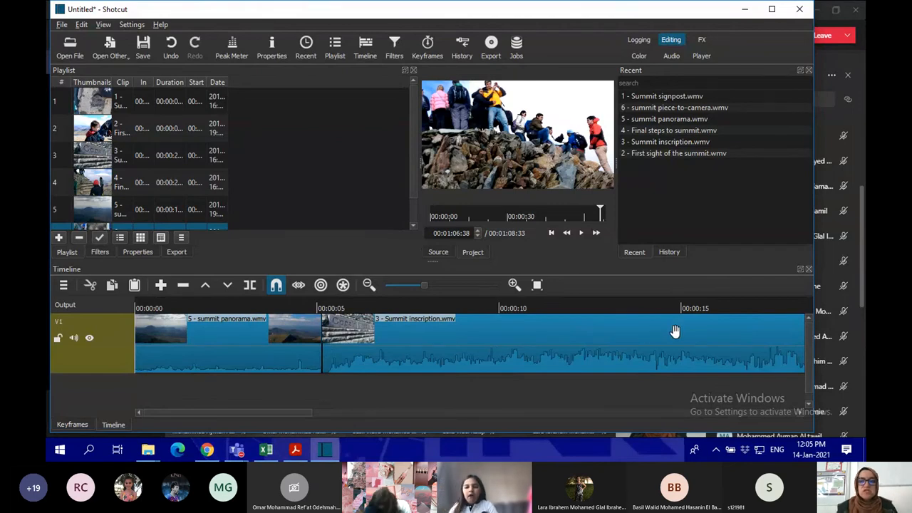
pyautogui.moveTo(514, 262)
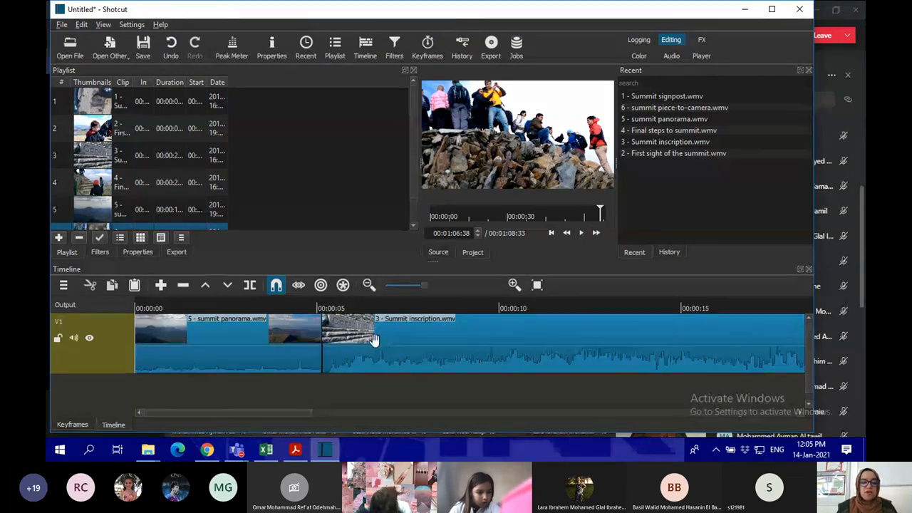
pyautogui.moveTo(375, 340); pyautogui.dragTo(339, 340)
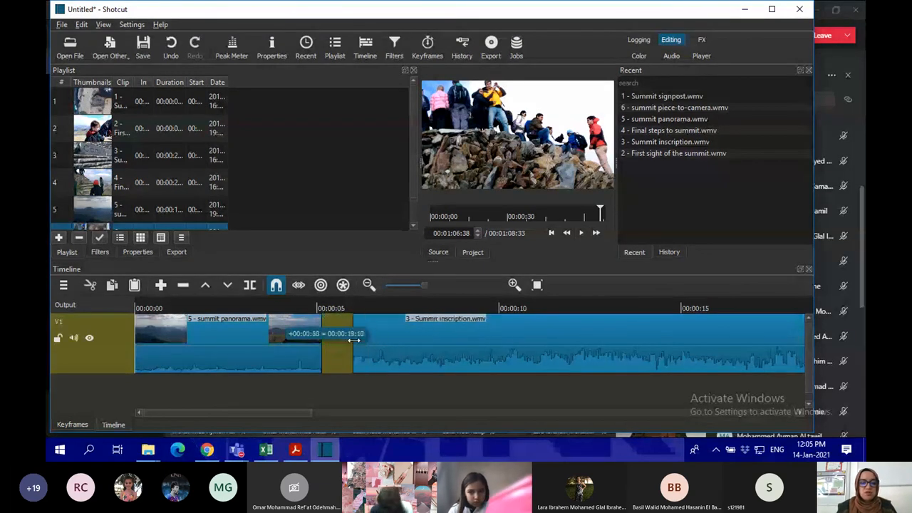
pyautogui.moveTo(354, 340); pyautogui.dragTo(258, 335)
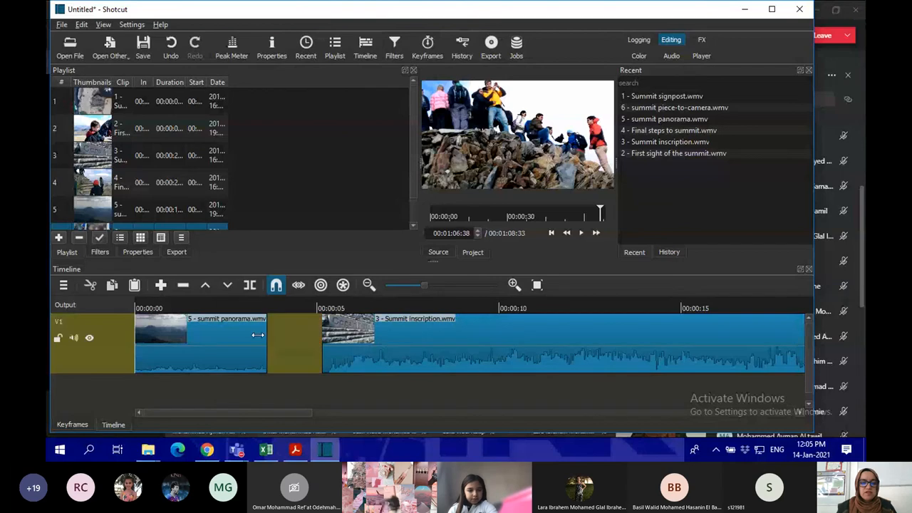
pyautogui.moveTo(265, 342); pyautogui.dragTo(332, 342)
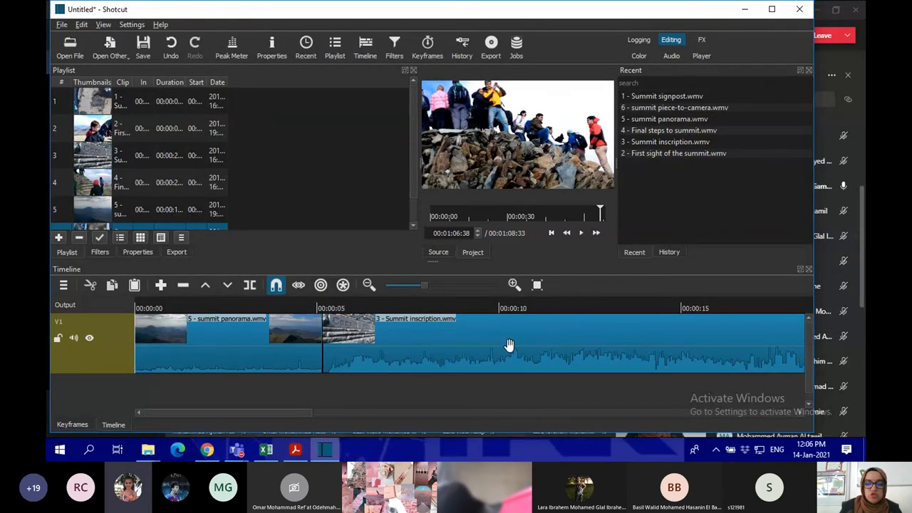
# Ripple-trim the panorama clip's end, park the playhead about 40 seconds in, and minimize Shotcut
pyautogui.hscroll(3)
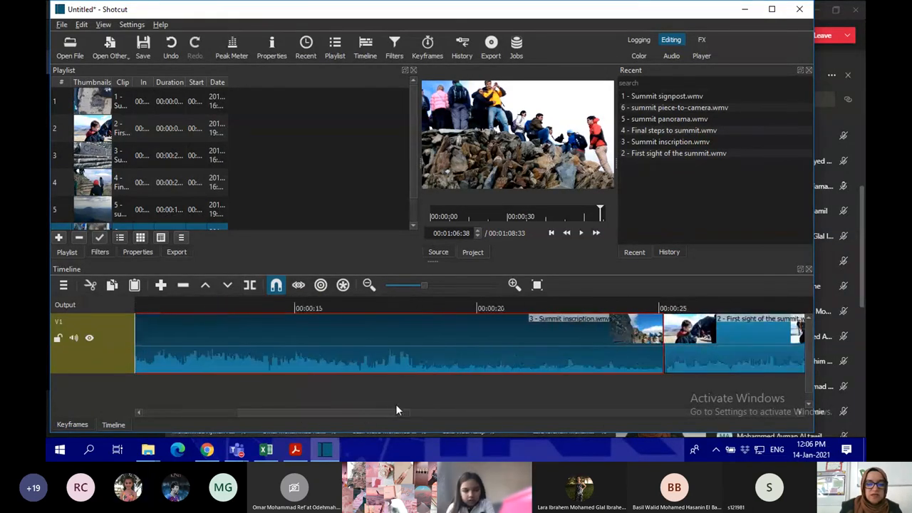
pyautogui.hscroll(-3)
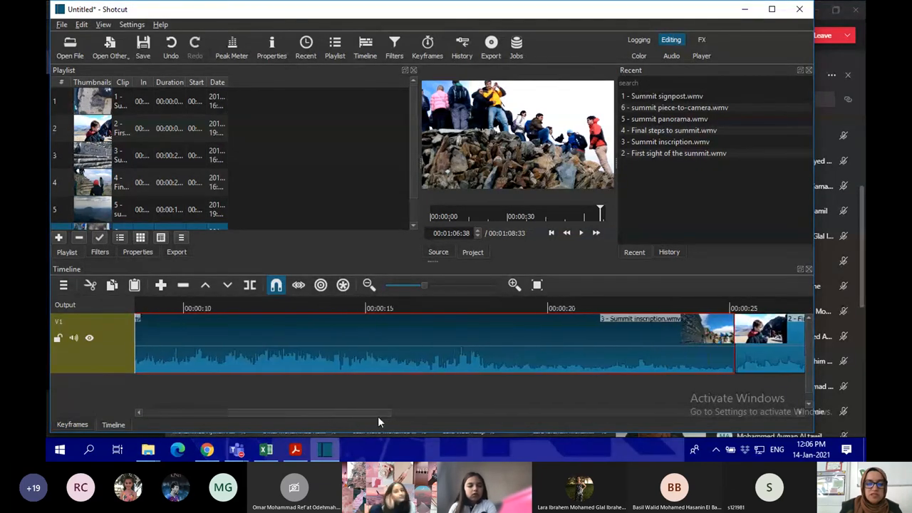
pyautogui.hscroll(3)
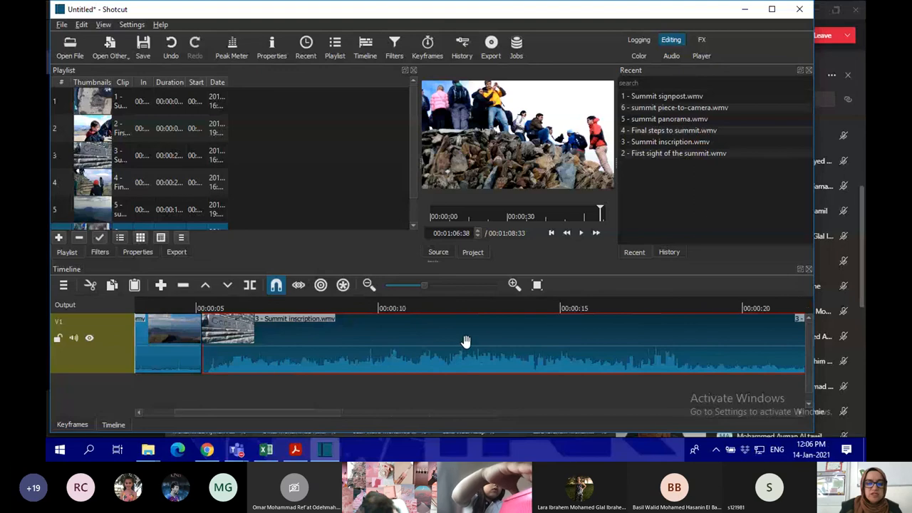
pyautogui.moveTo(250, 301)
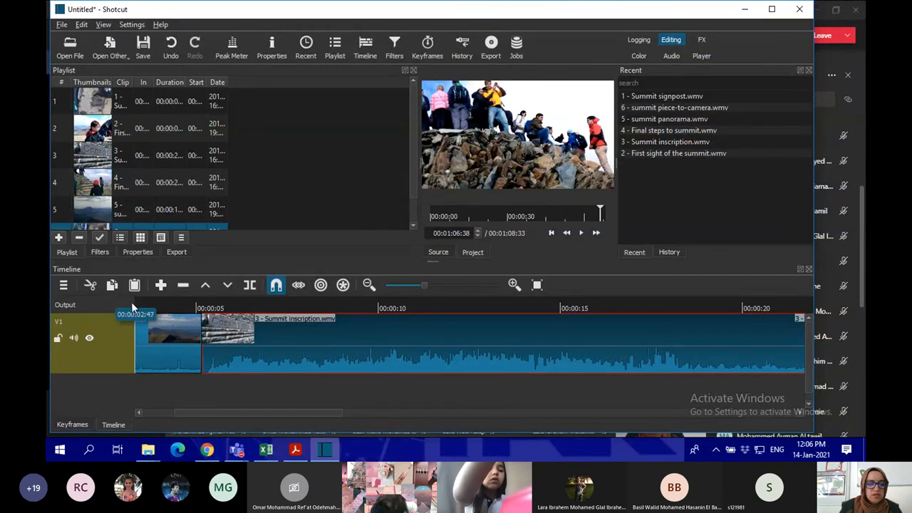
pyautogui.moveTo(424, 285); pyautogui.dragTo(449, 285)
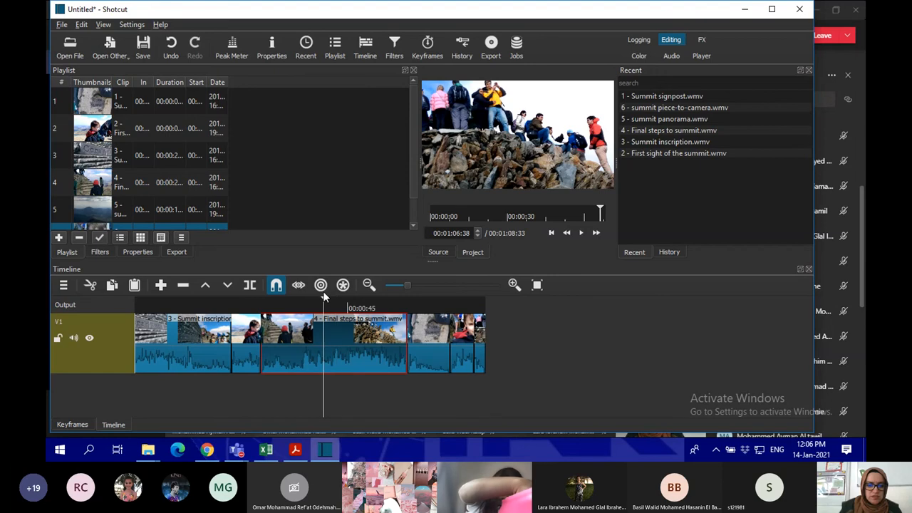
pyautogui.click(276, 285)
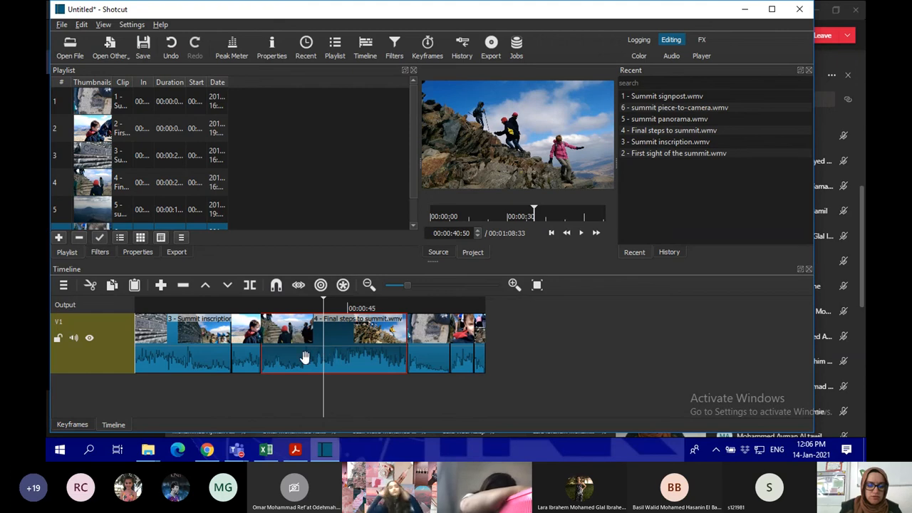
pyautogui.moveTo(327, 360)
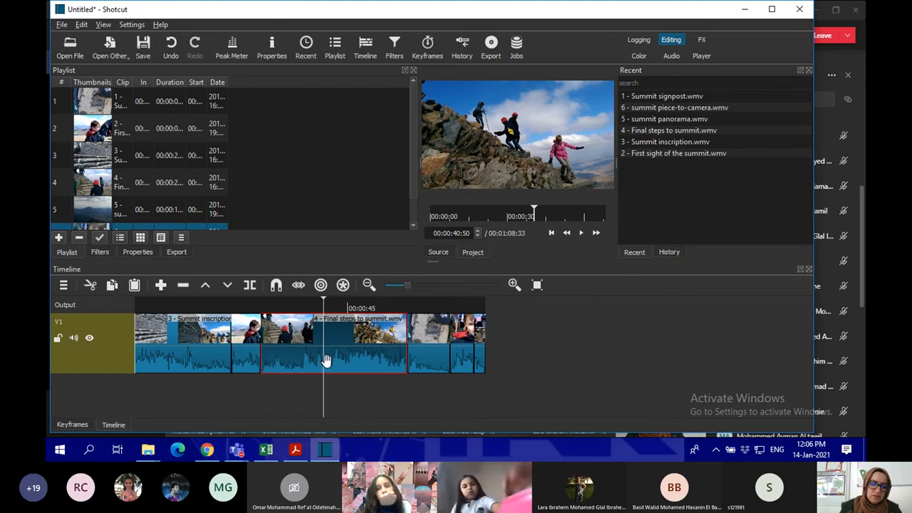
pyautogui.moveTo(299, 347)
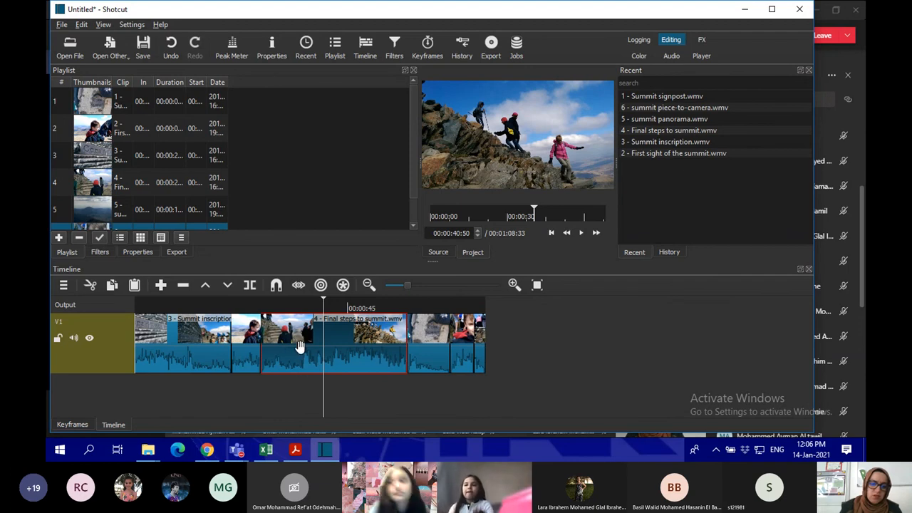
pyautogui.moveTo(250, 285)
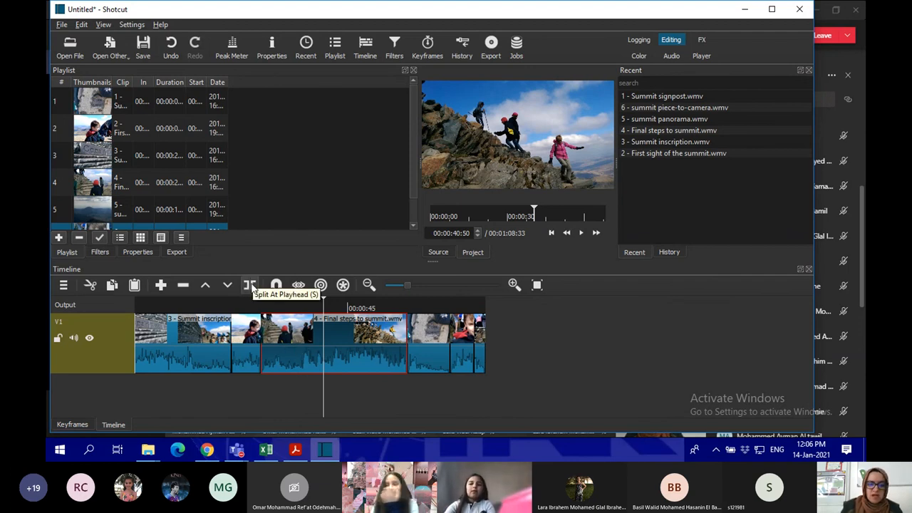
pyautogui.moveTo(322, 299)
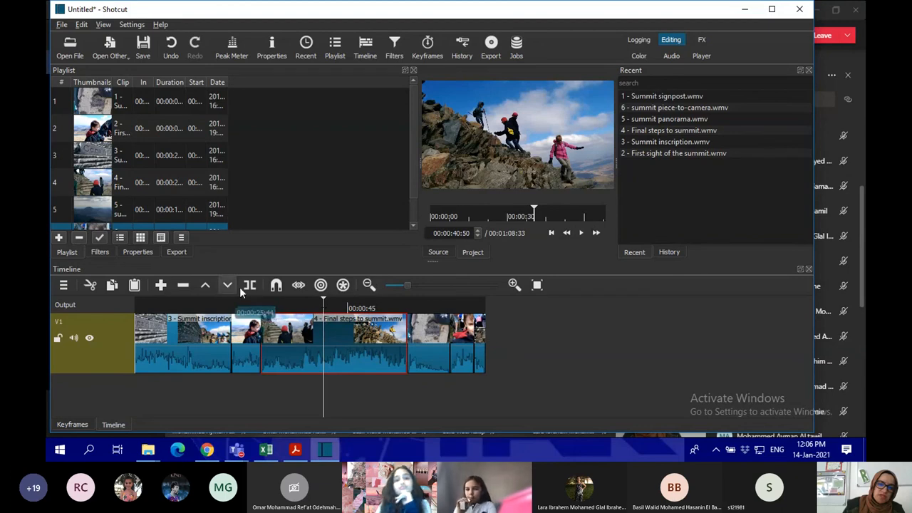
pyautogui.moveTo(249, 286)
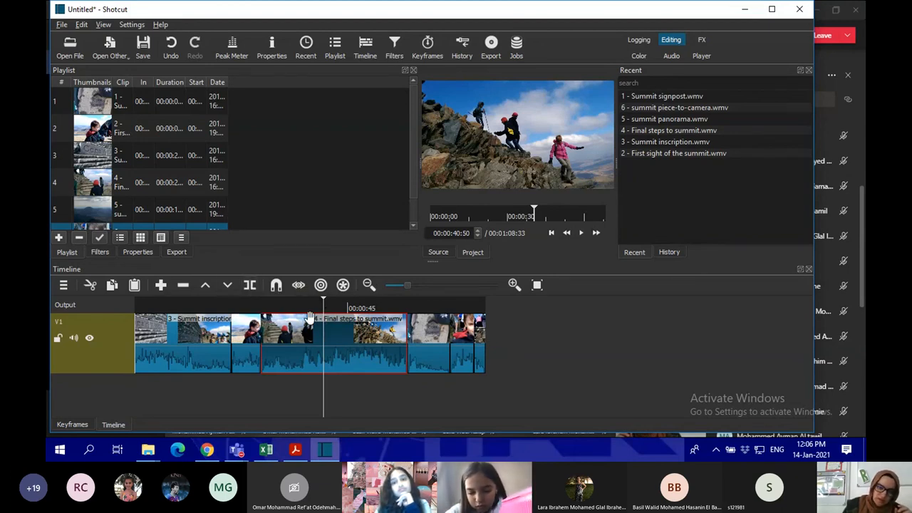
pyautogui.moveTo(319, 353)
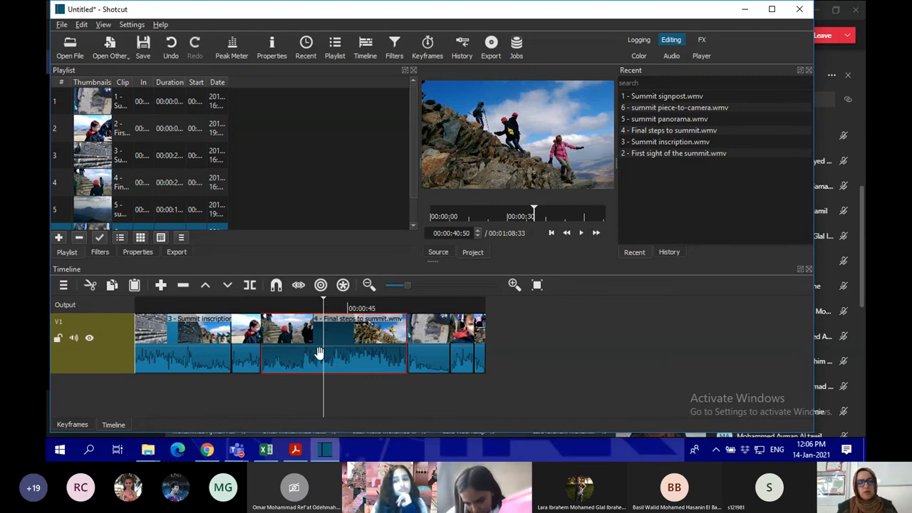
pyautogui.moveTo(266, 450)
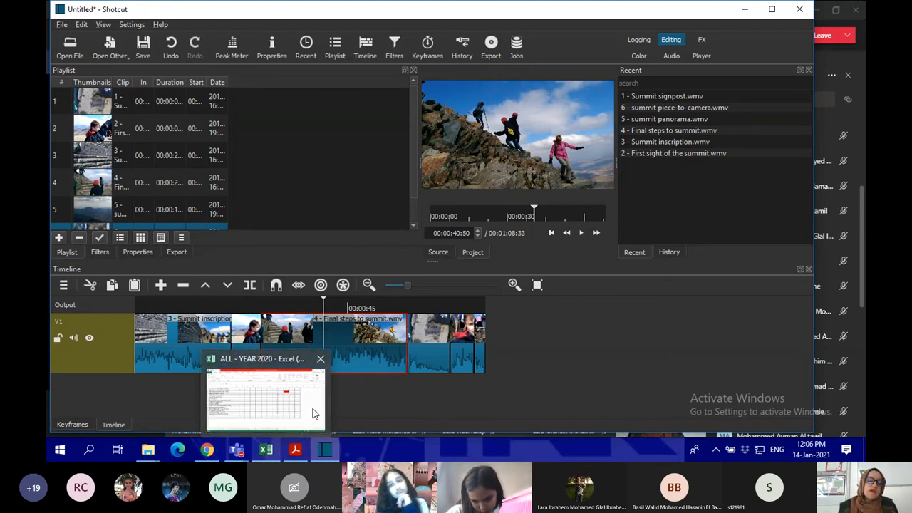
pyautogui.click(324, 449)
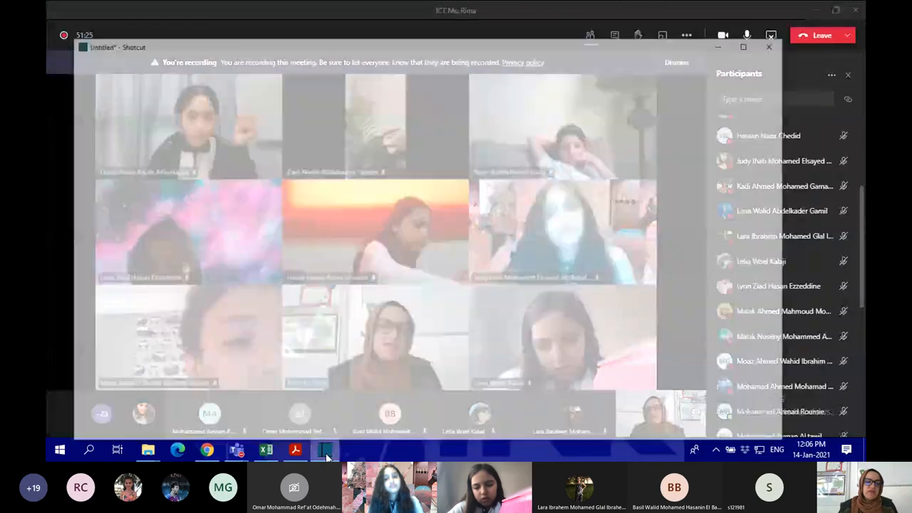